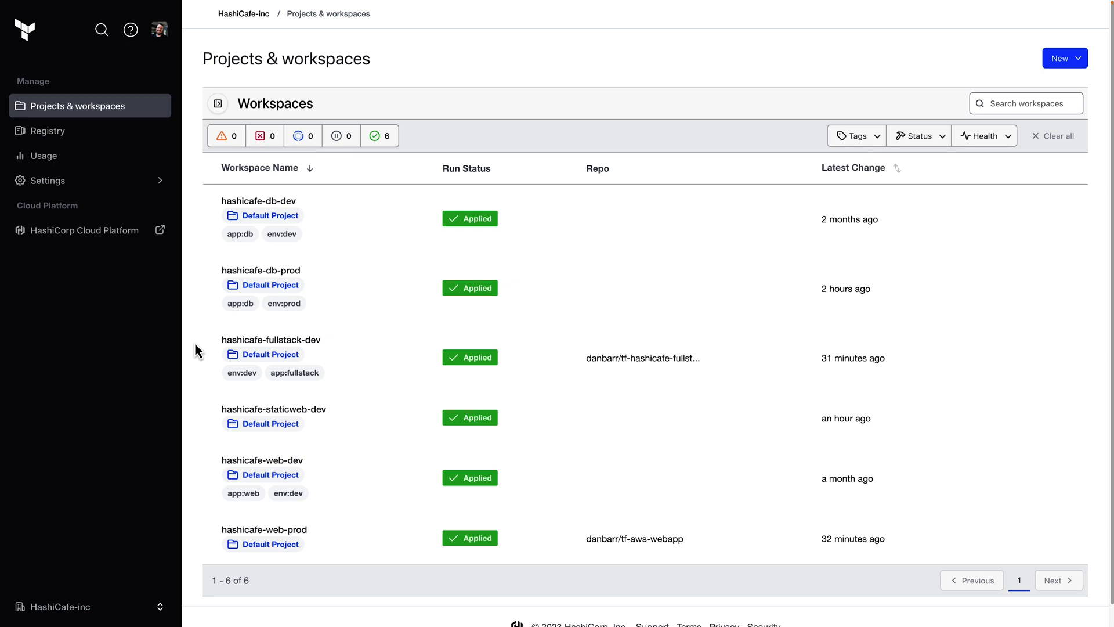
mouse_move(199, 86)
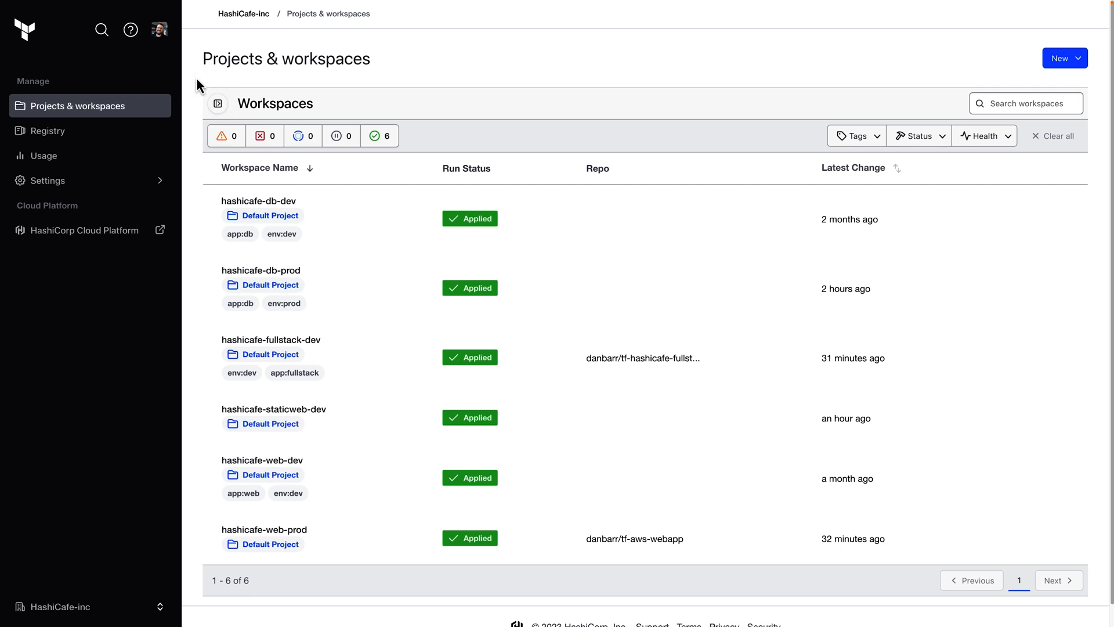
mouse_move(435, 95)
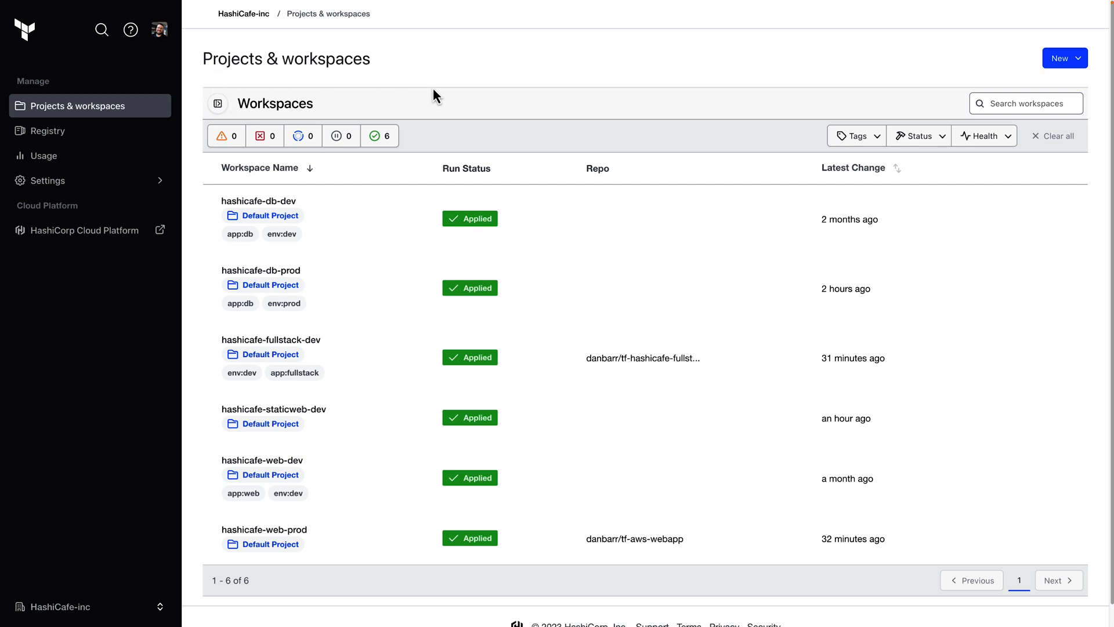
mouse_move(414, 195)
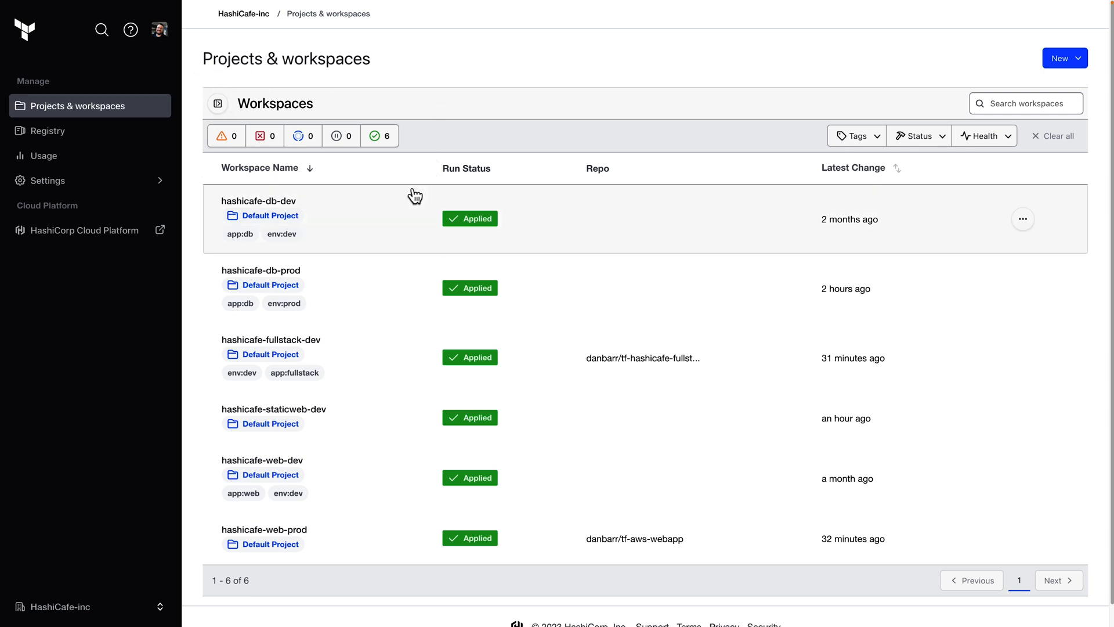
mouse_move(344, 213)
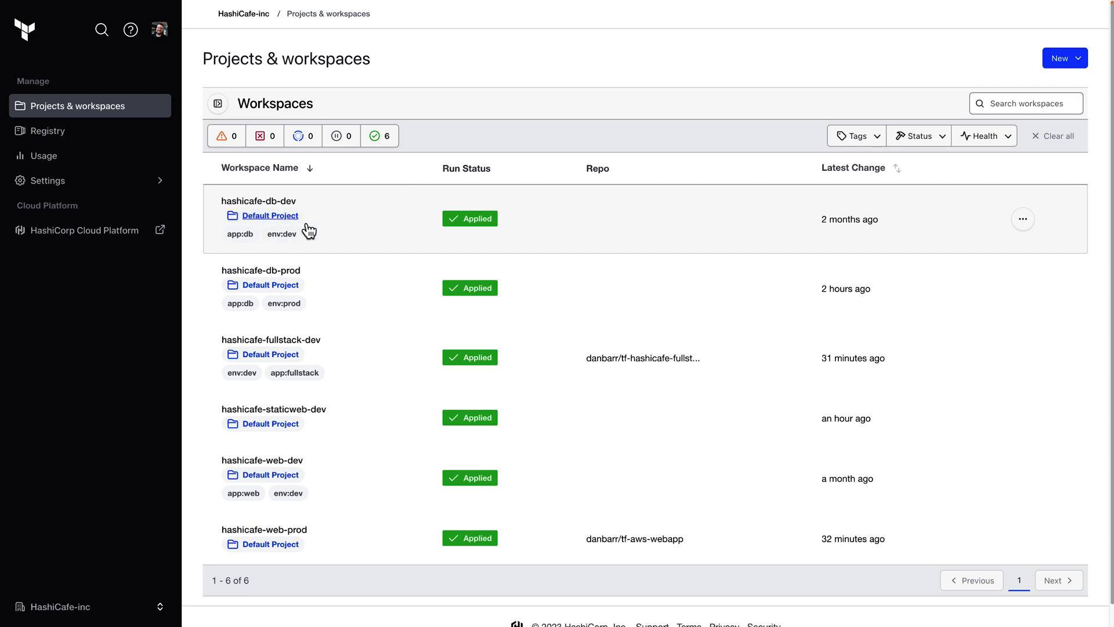
mouse_move(341, 233)
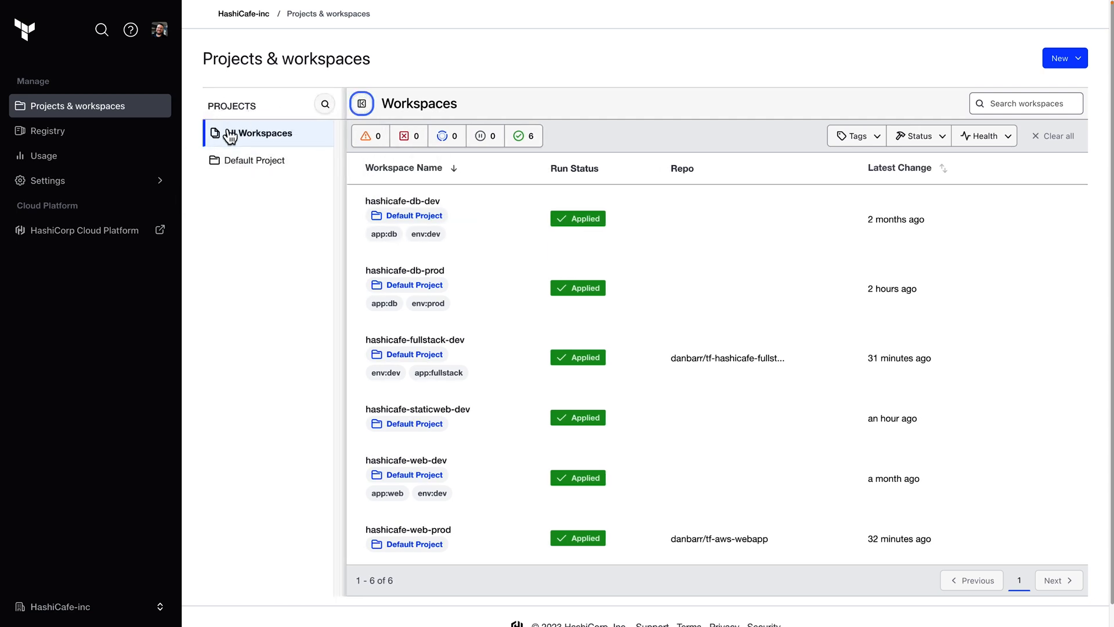
mouse_move(277, 159)
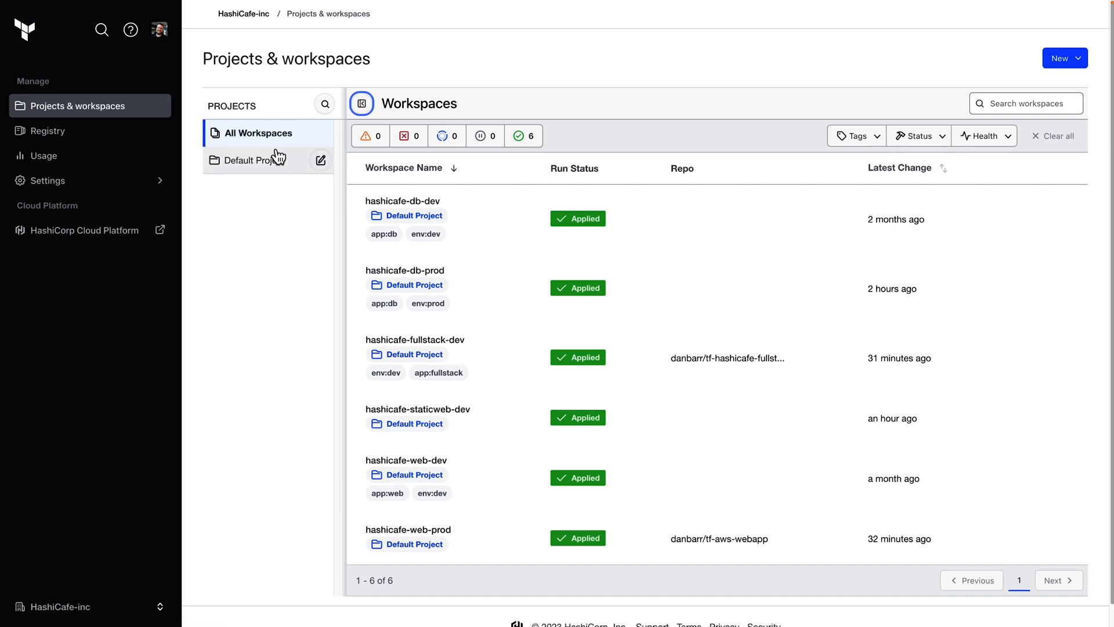
mouse_move(268, 210)
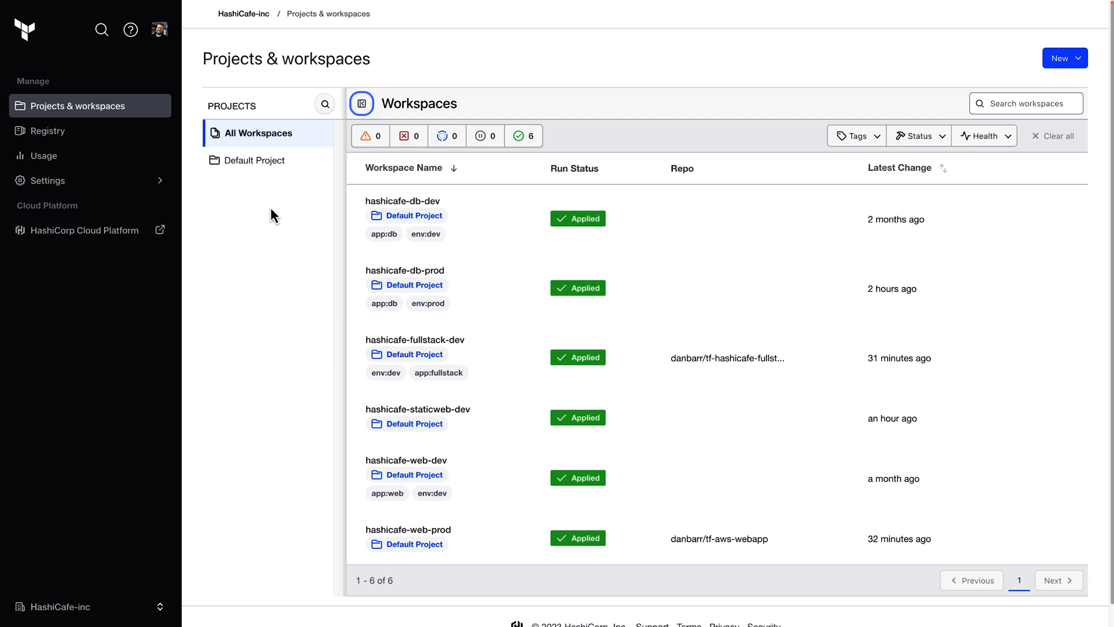
mouse_move(252, 137)
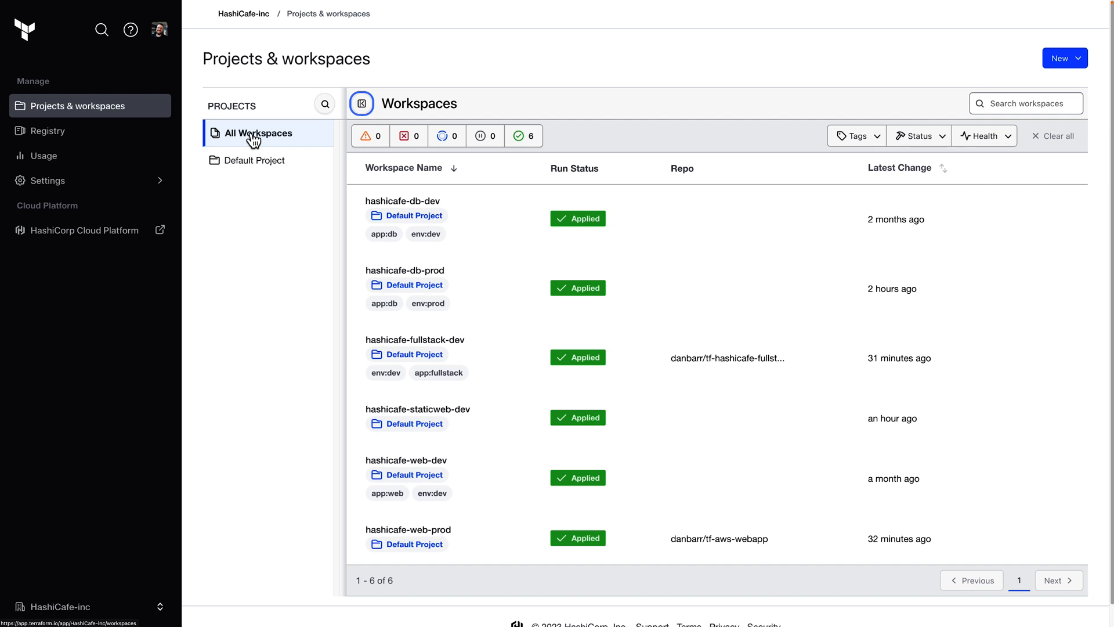
mouse_move(1097, 55)
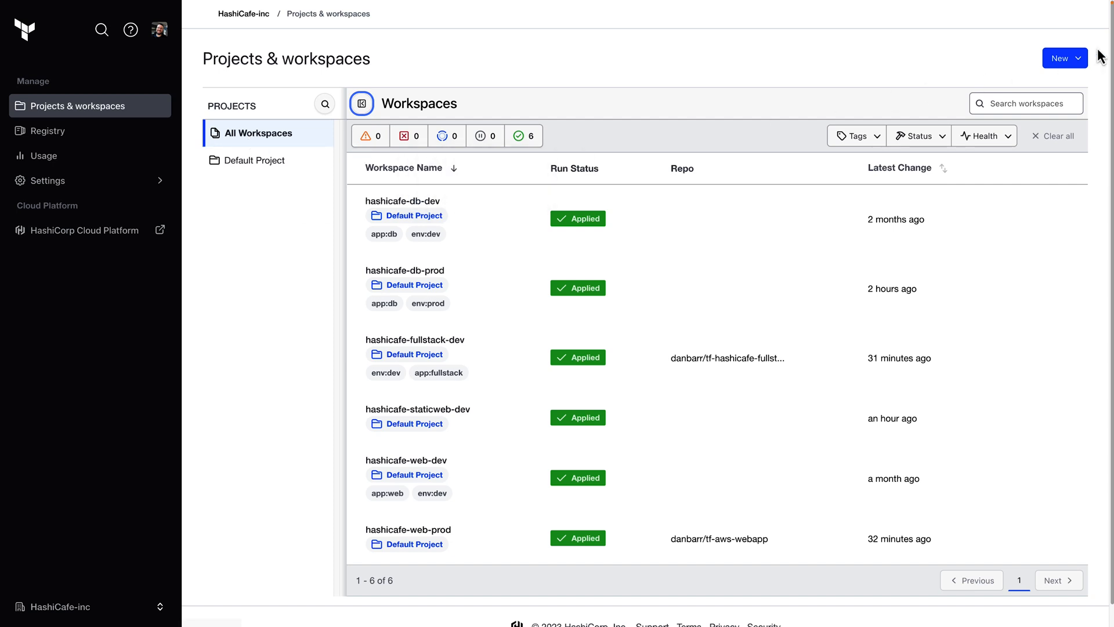
Step: Create a new project named 'Database' from the New menu
left_click(1064, 57)
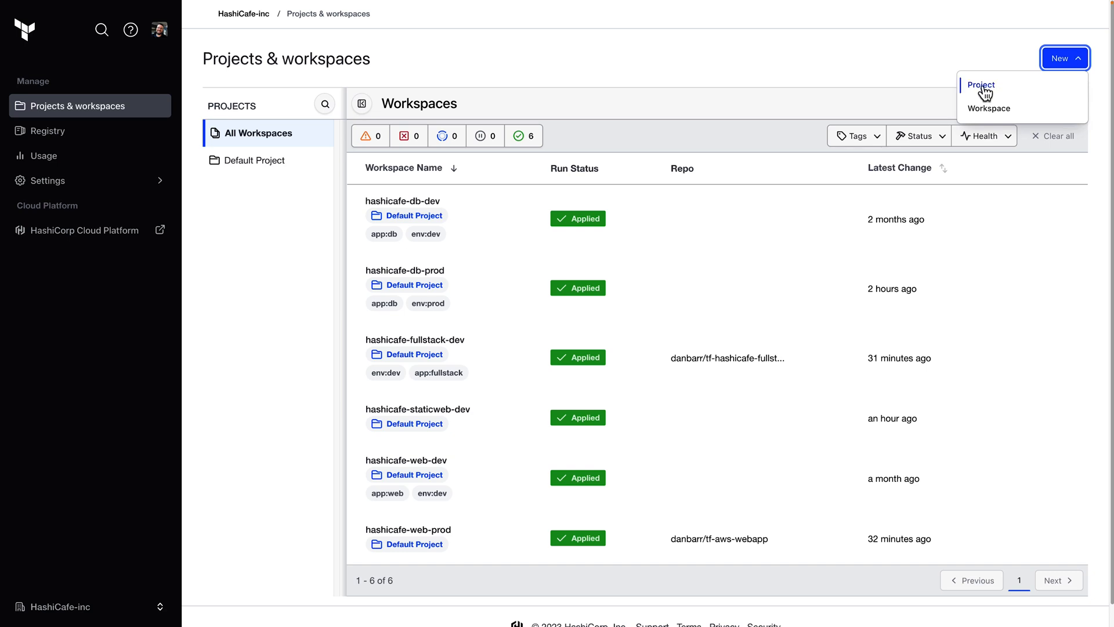
mouse_move(982, 98)
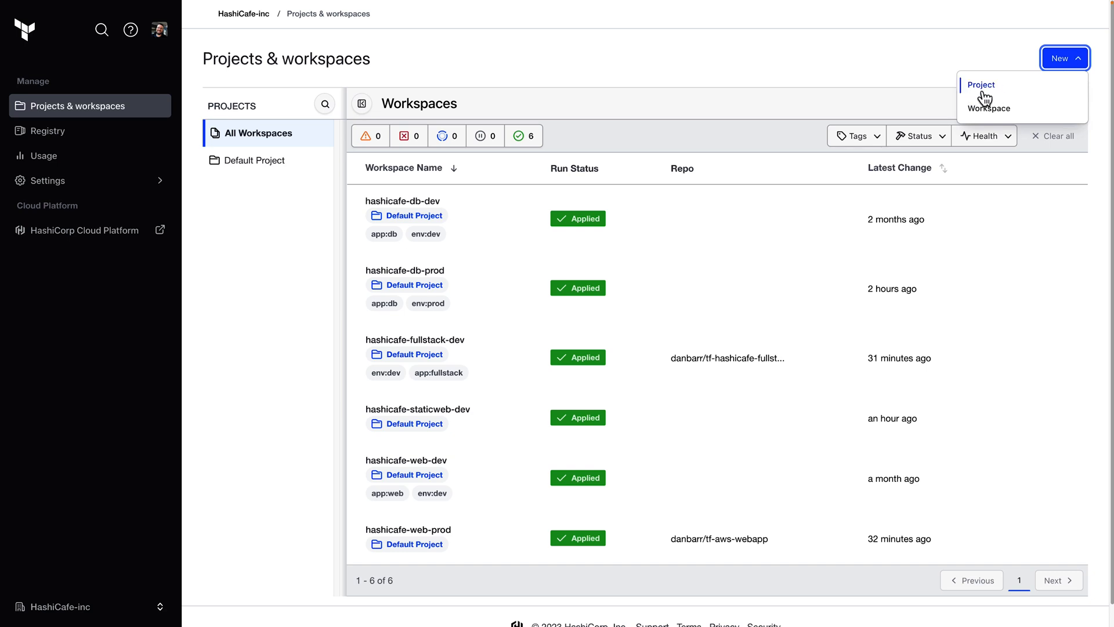
mouse_move(982, 98)
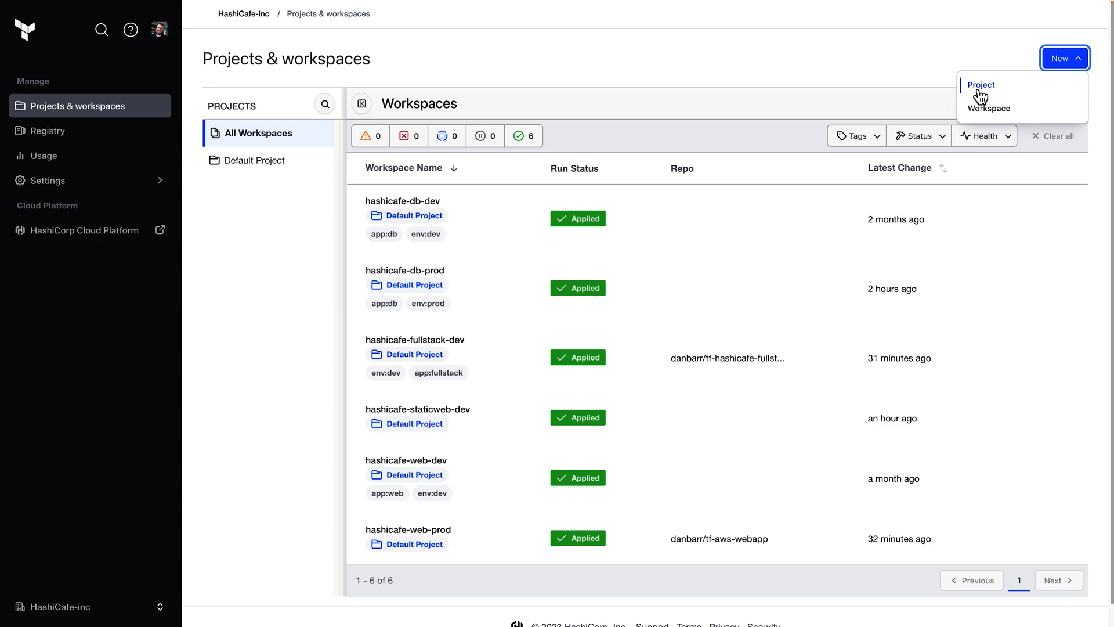
left_click(980, 85)
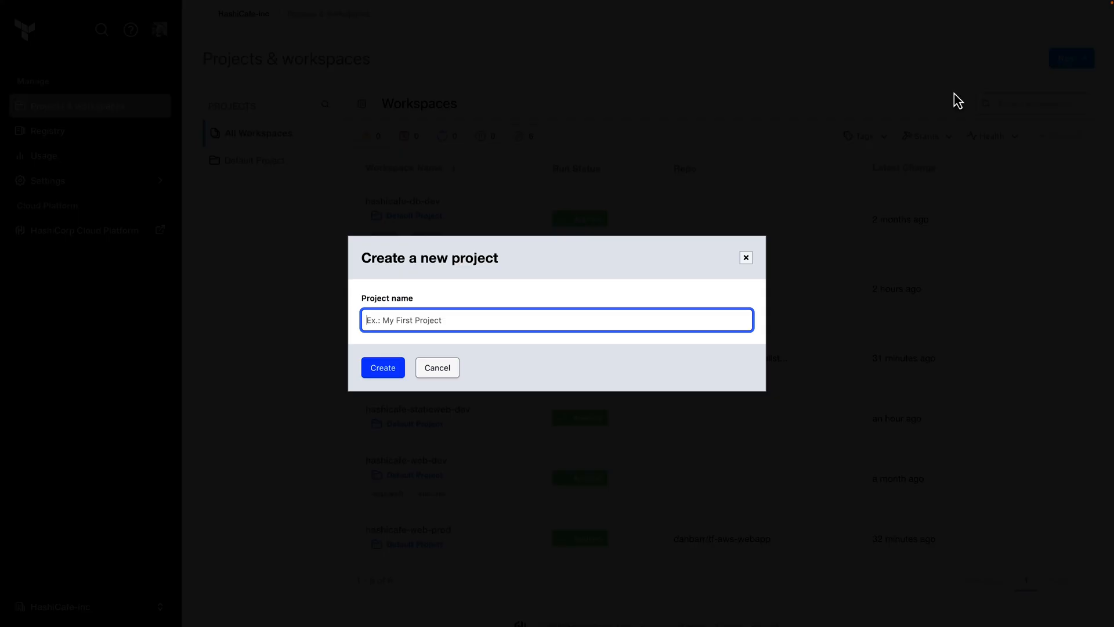
mouse_move(418, 320)
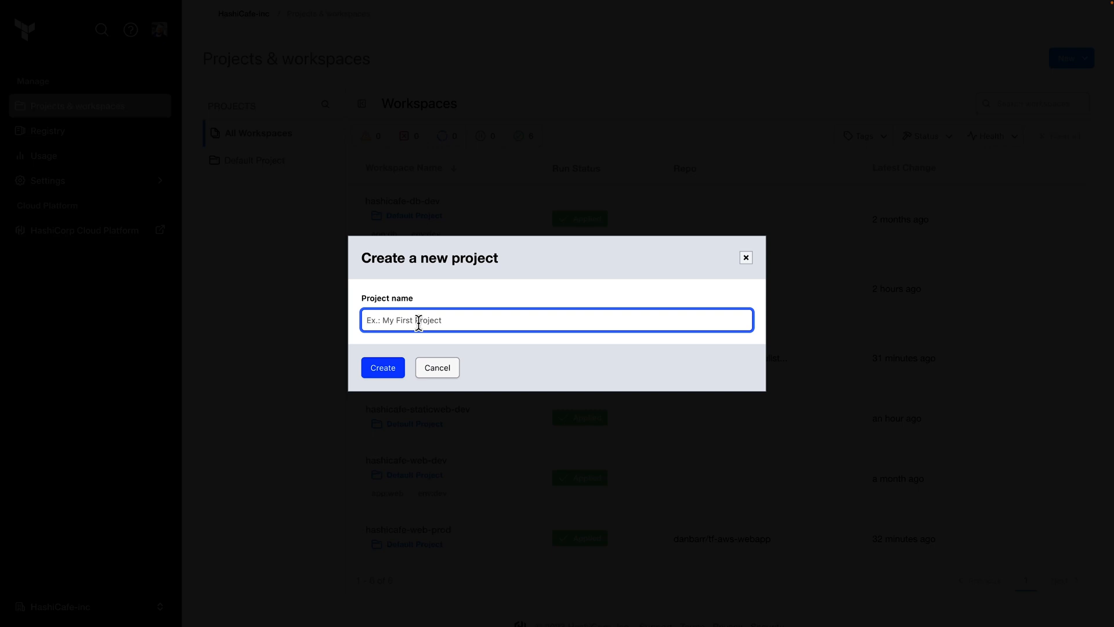
type("Database")
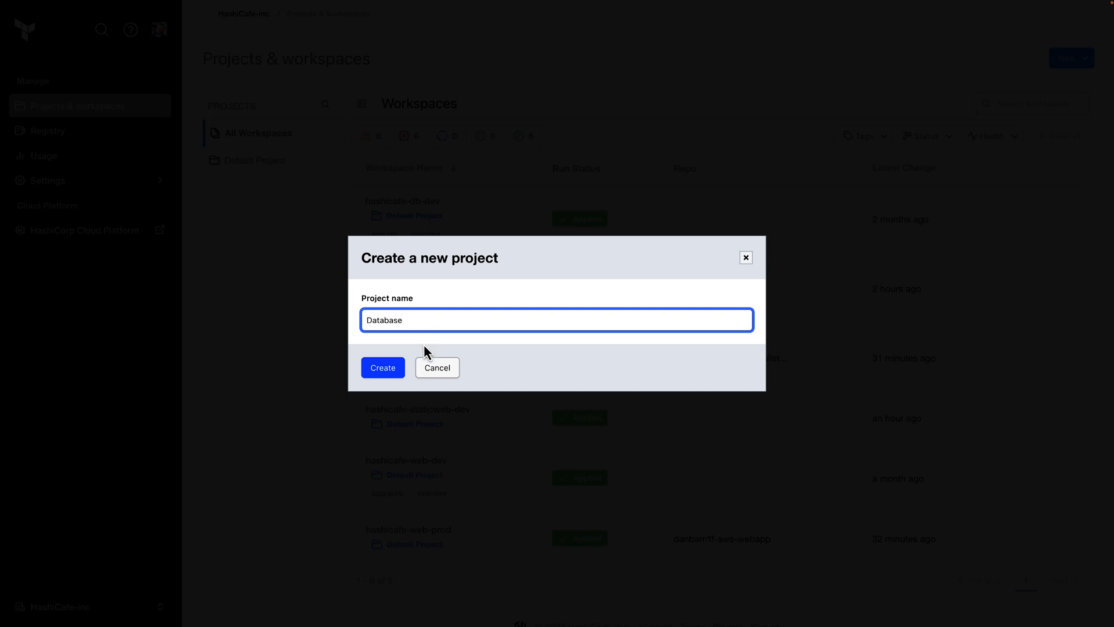
left_click(382, 367)
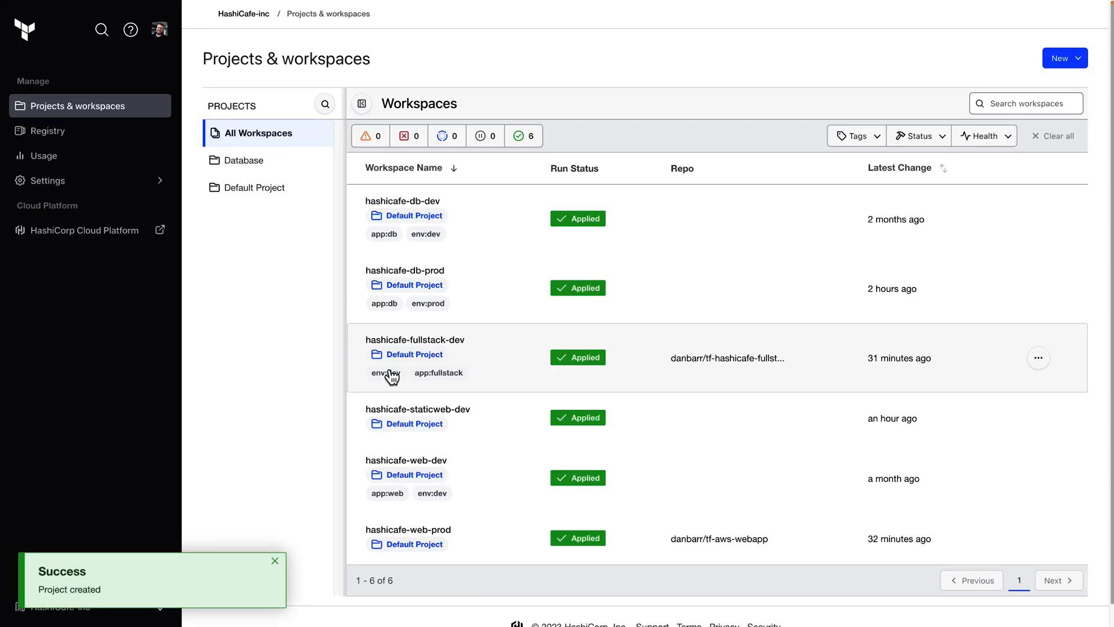
left_click(274, 560)
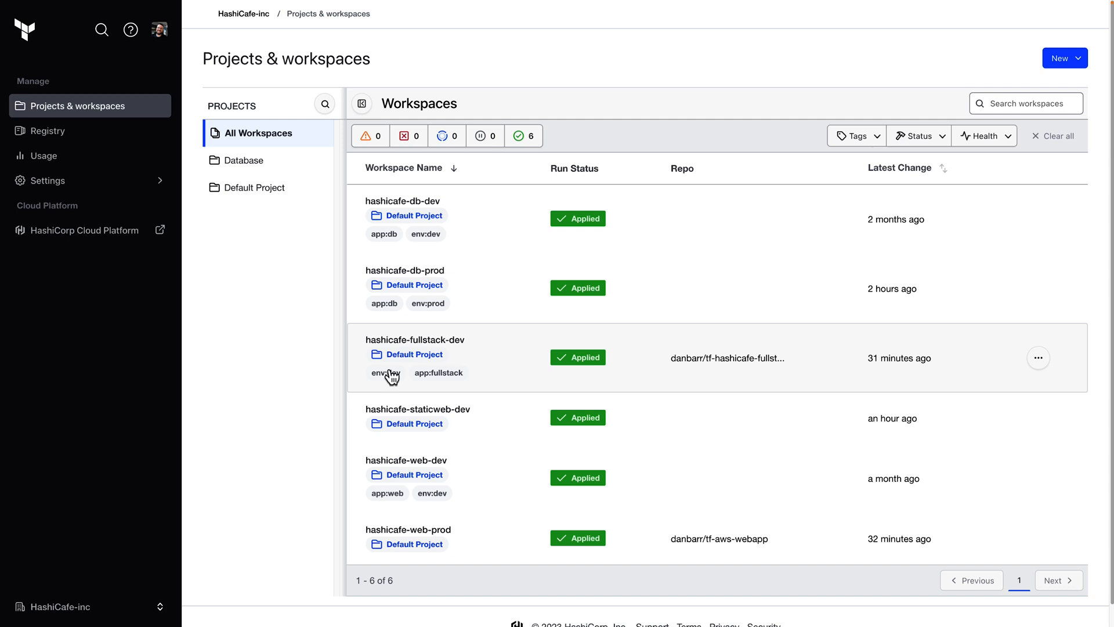
mouse_move(294, 287)
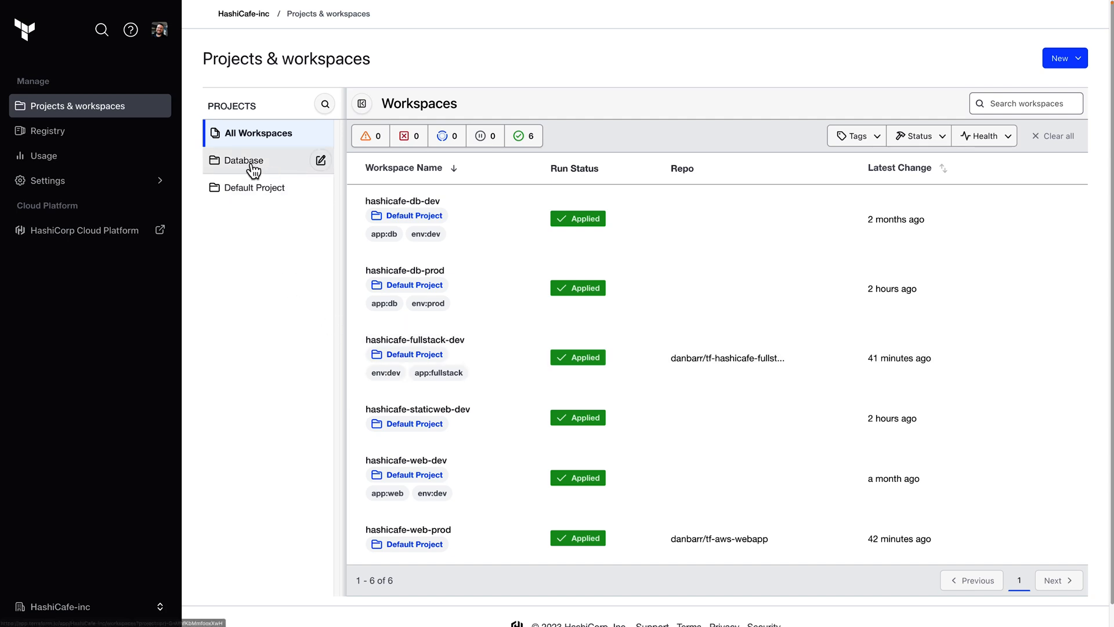
left_click(245, 160)
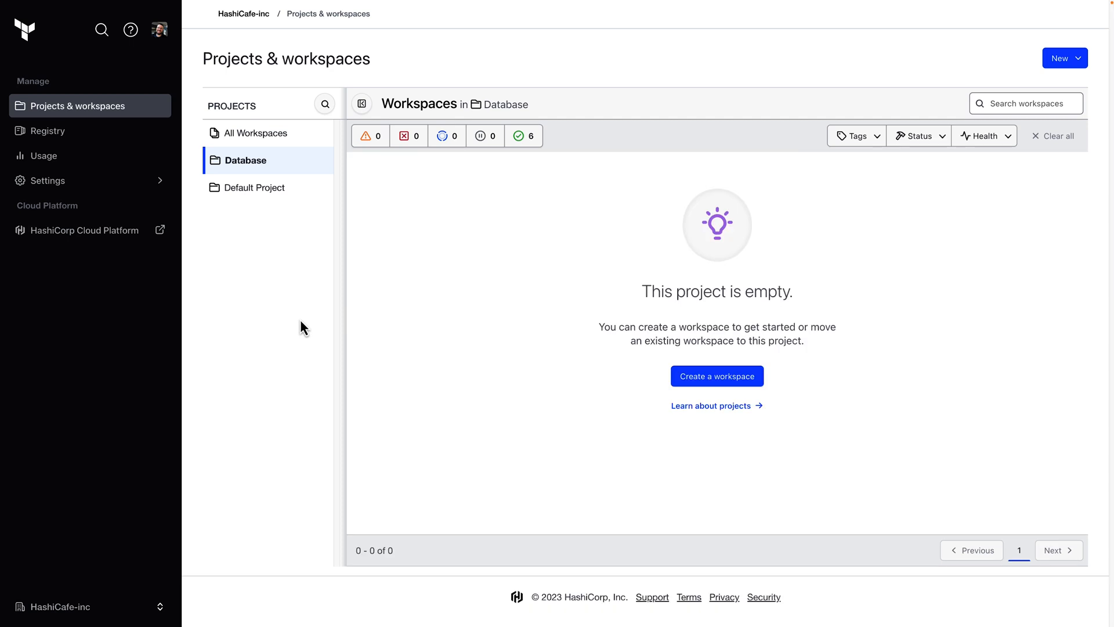
mouse_move(716, 376)
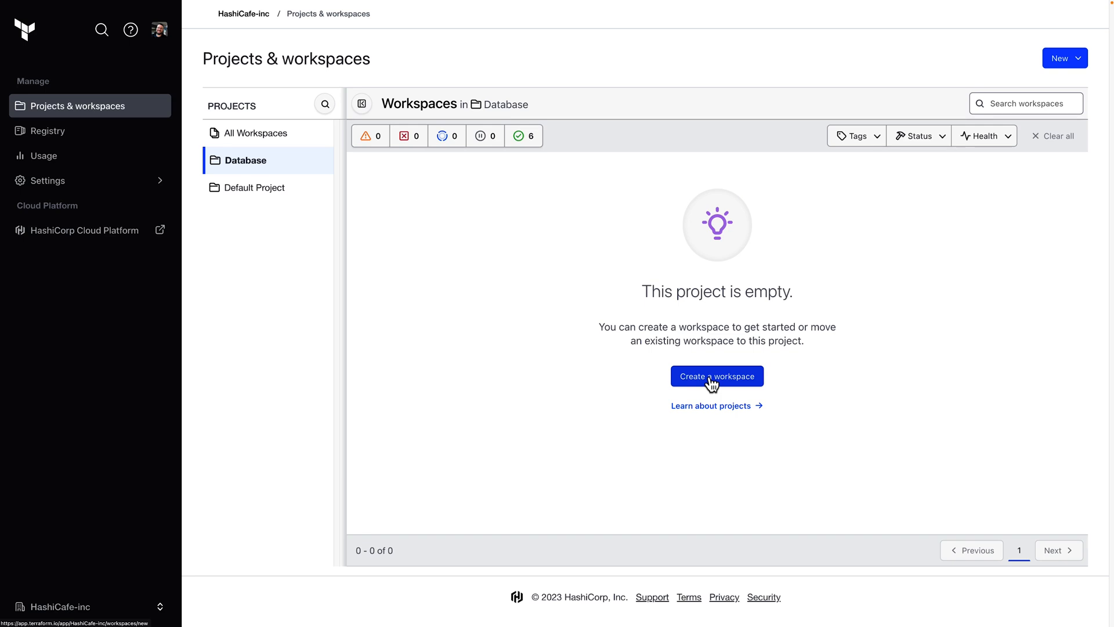
mouse_move(254, 133)
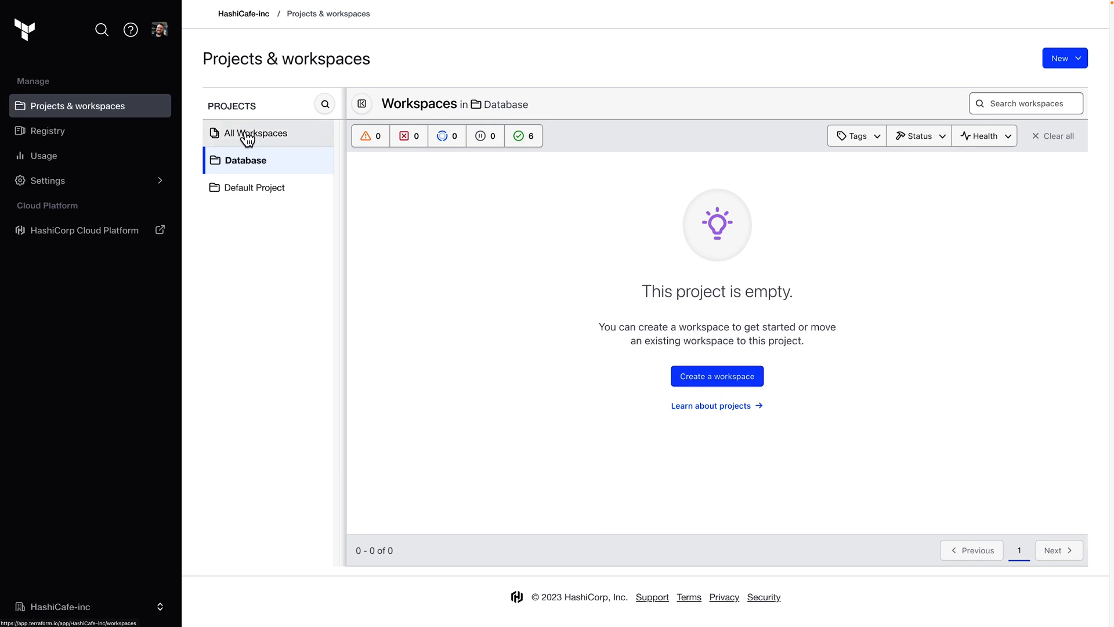
left_click(254, 133)
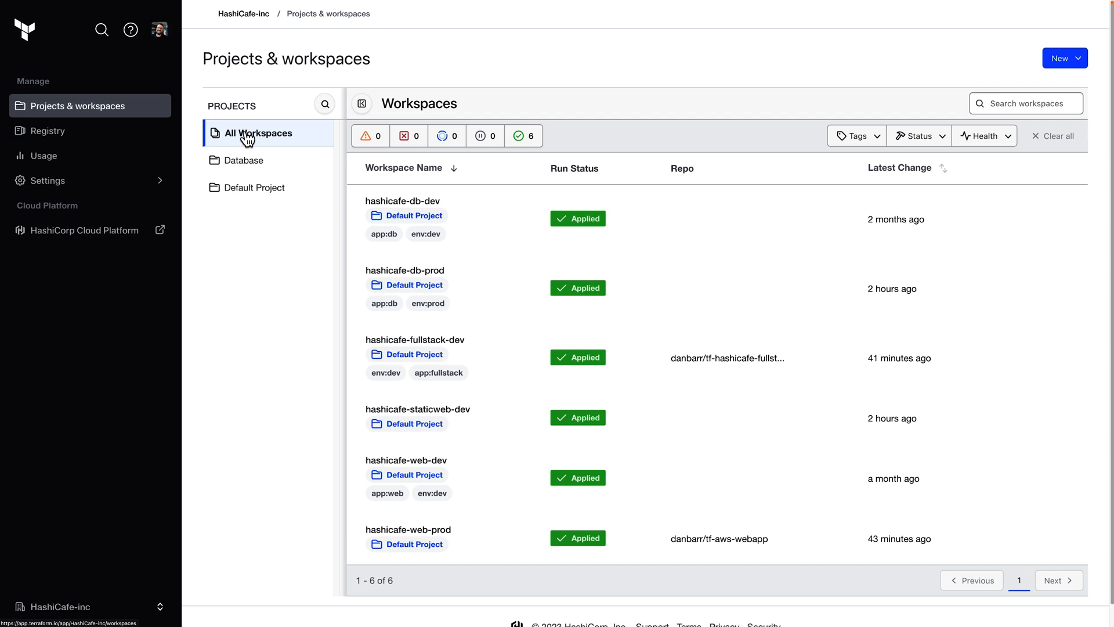
mouse_move(645, 227)
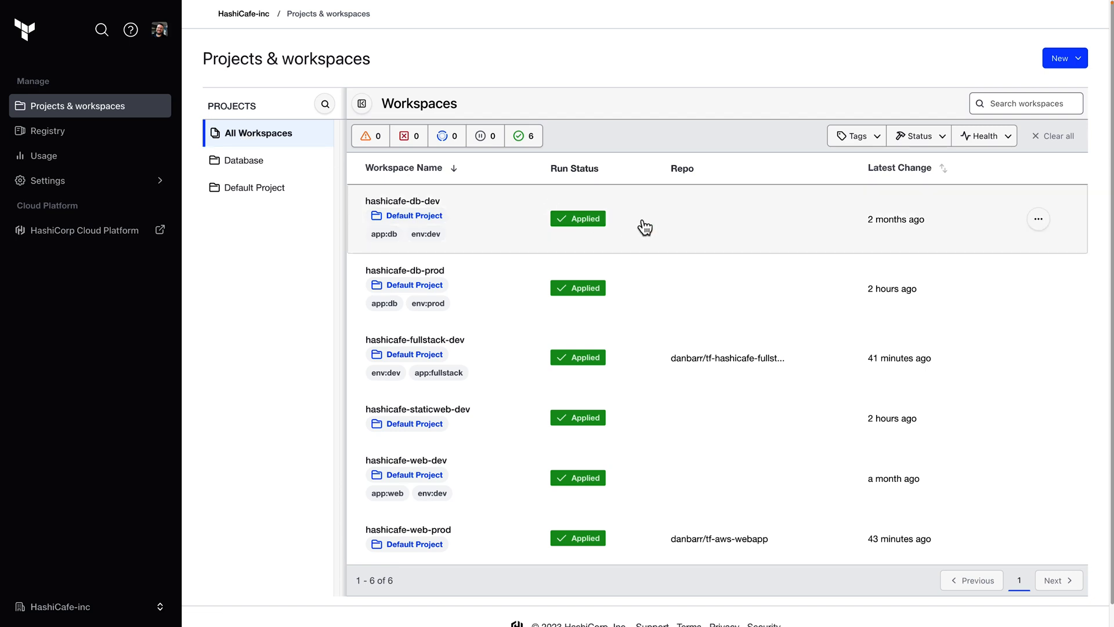
mouse_move(377, 212)
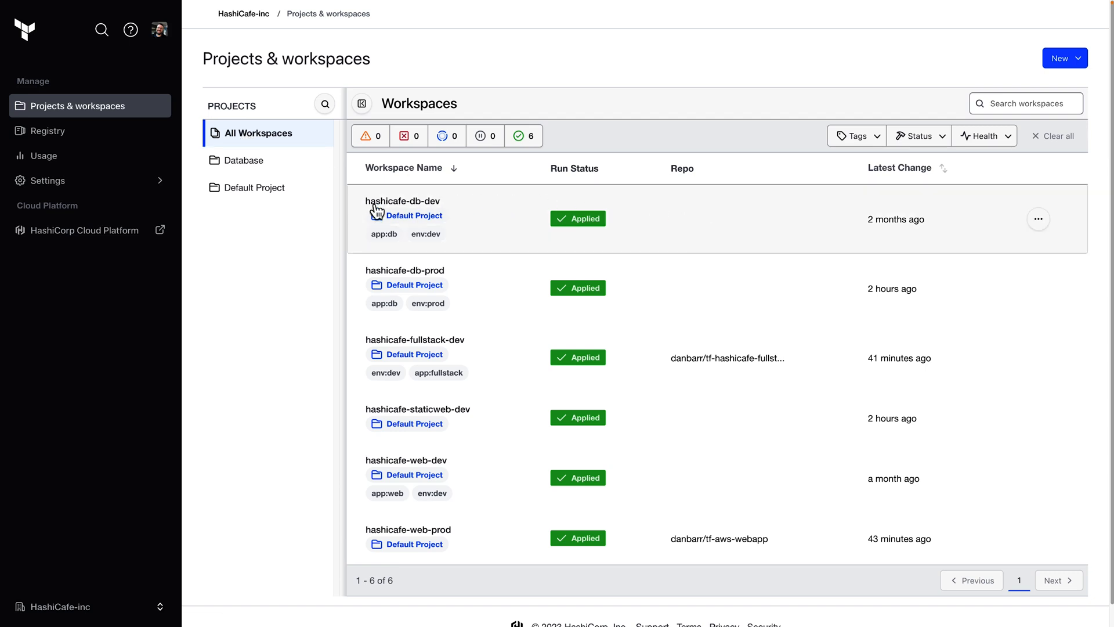
mouse_move(419, 208)
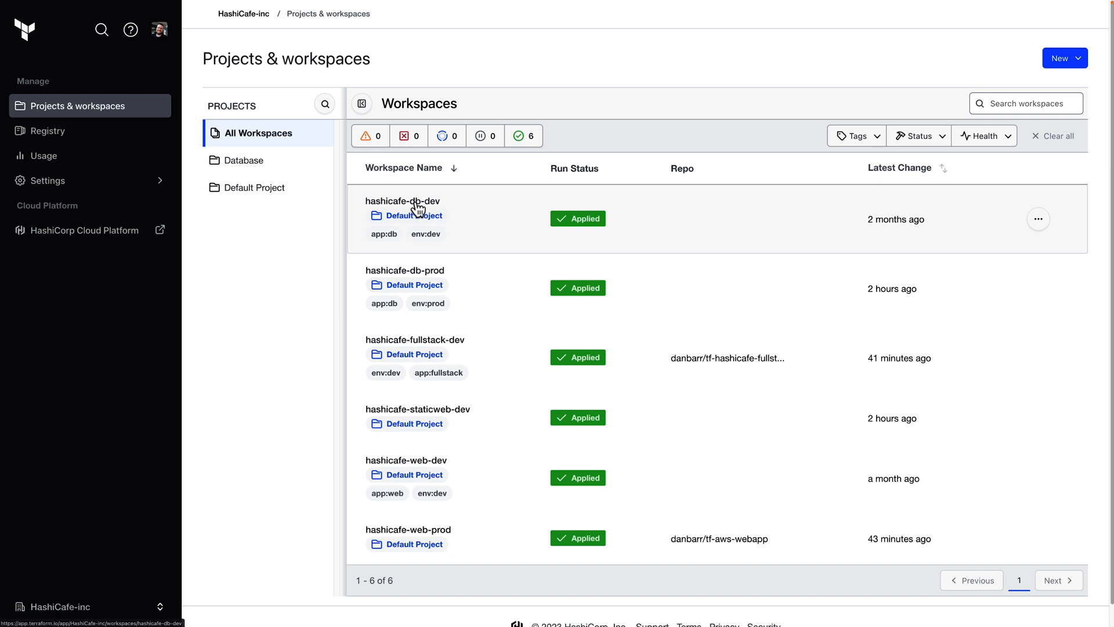
Step: Move the hashicafe-db-dev workspace into the Database project
left_click(1037, 219)
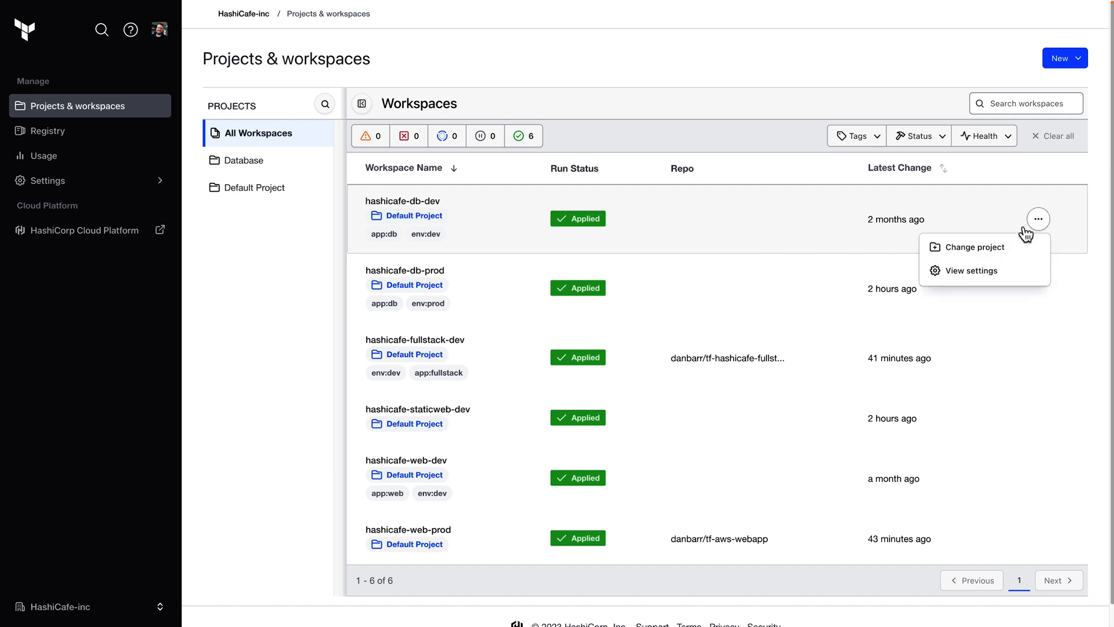
mouse_move(975, 247)
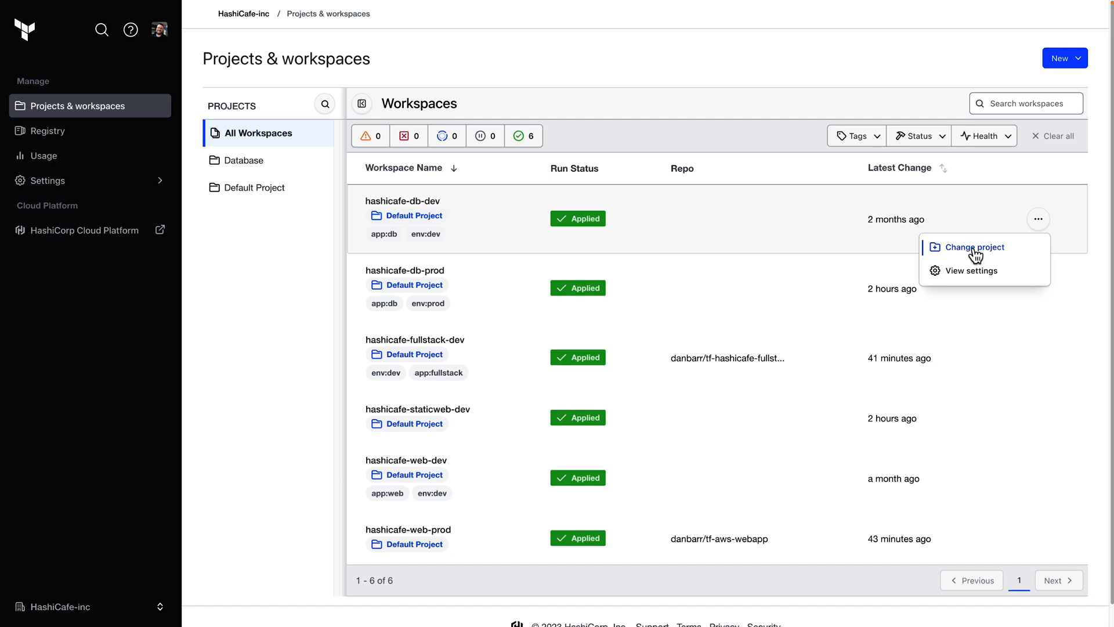
left_click(972, 247)
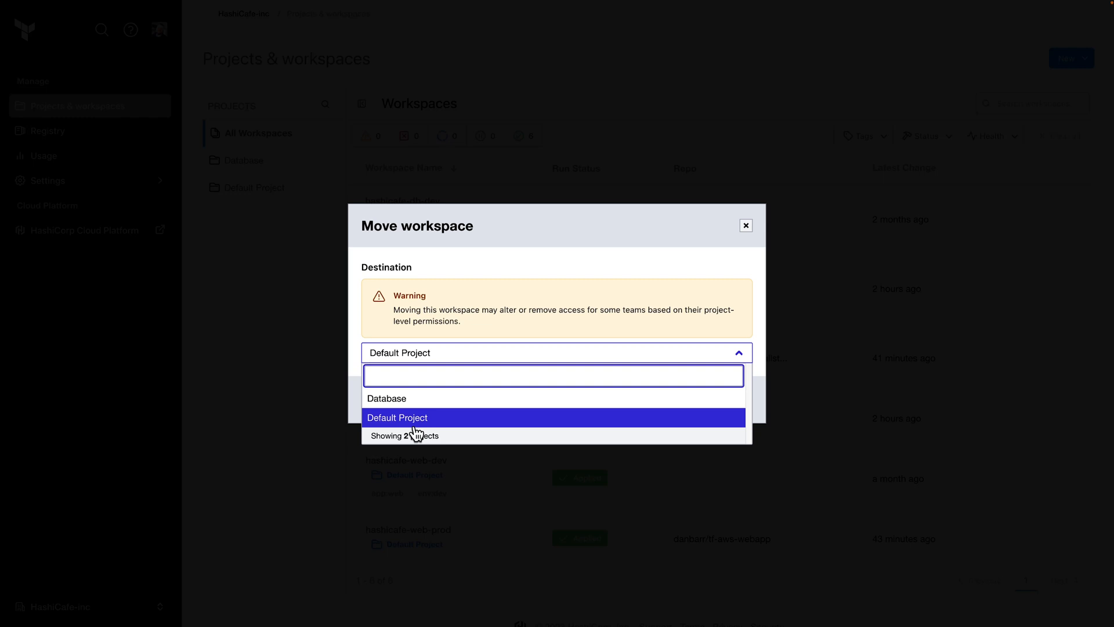
left_click(386, 398)
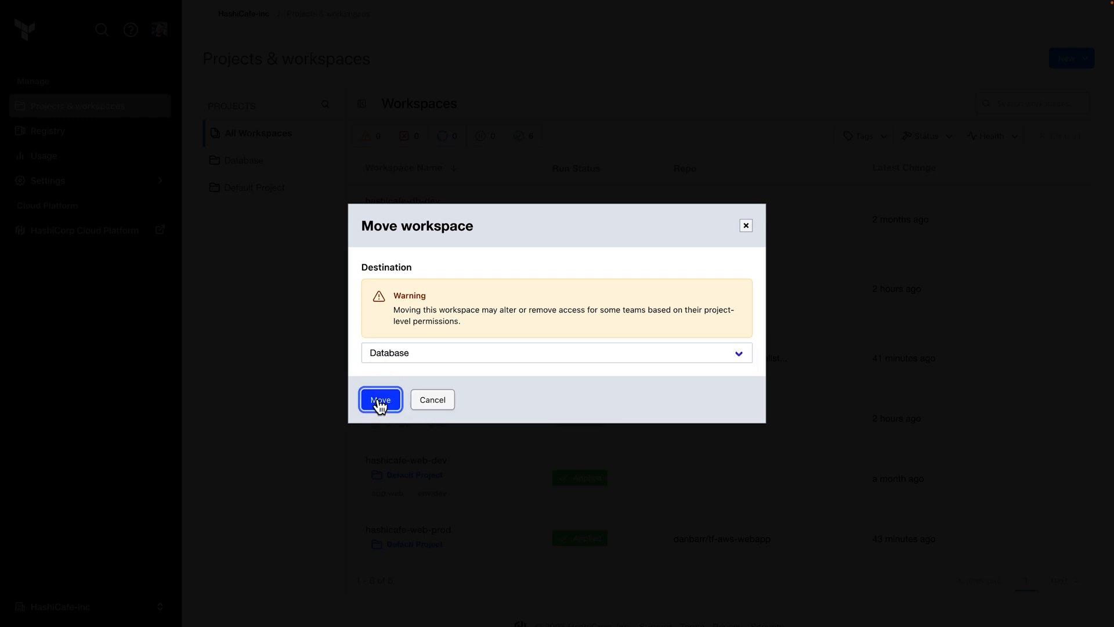
left_click(380, 399)
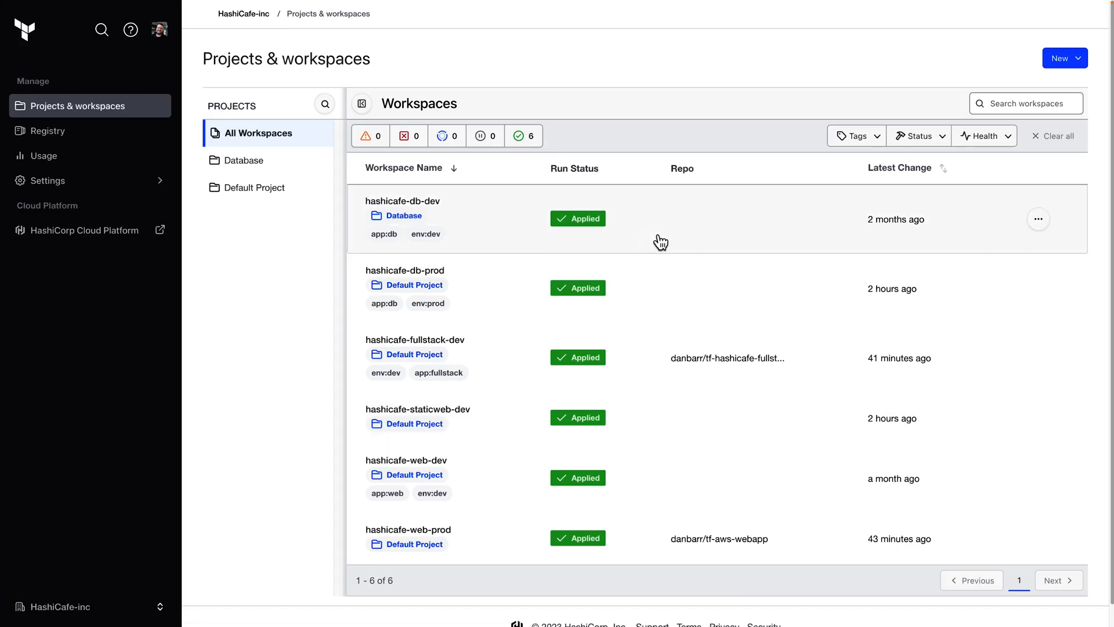
Step: Move the hashicafe-db-prod workspace into the Database project
left_click(1037, 288)
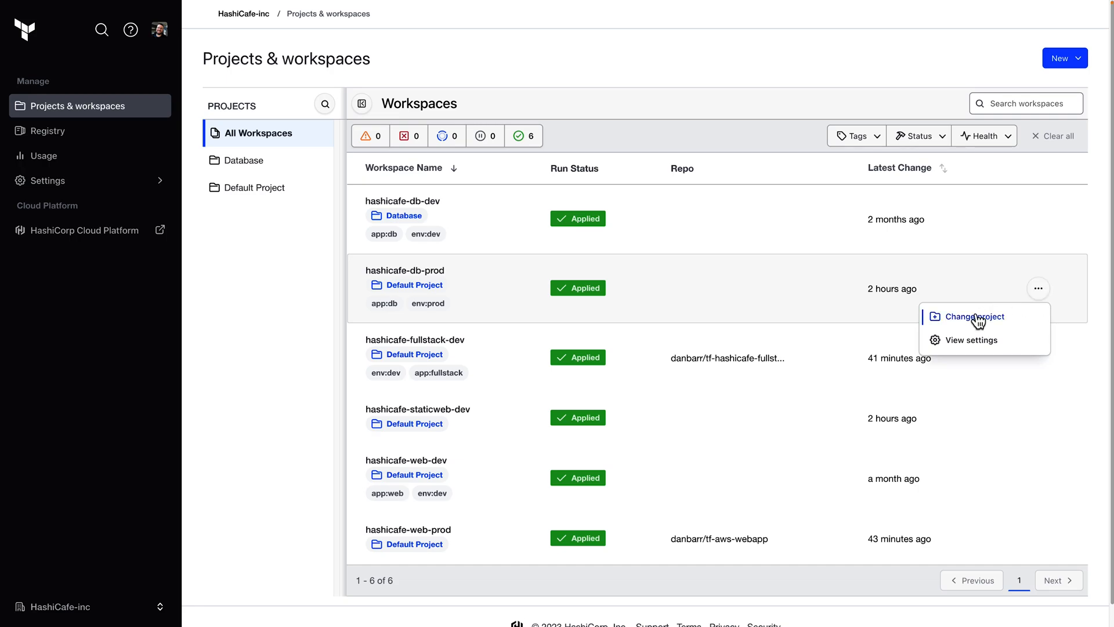
left_click(974, 316)
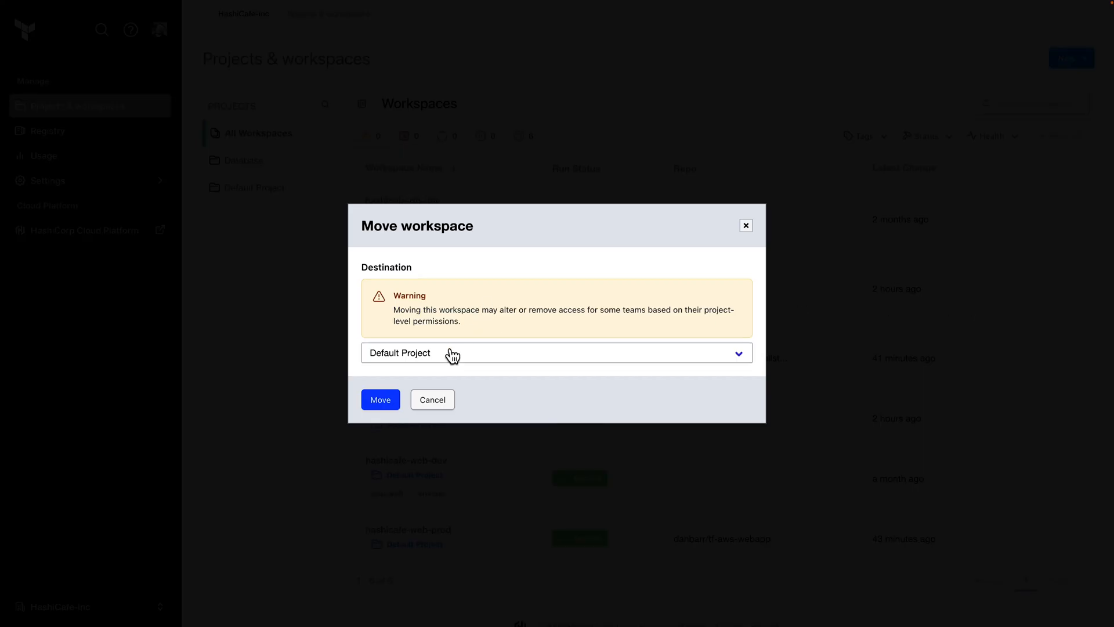
left_click(557, 353)
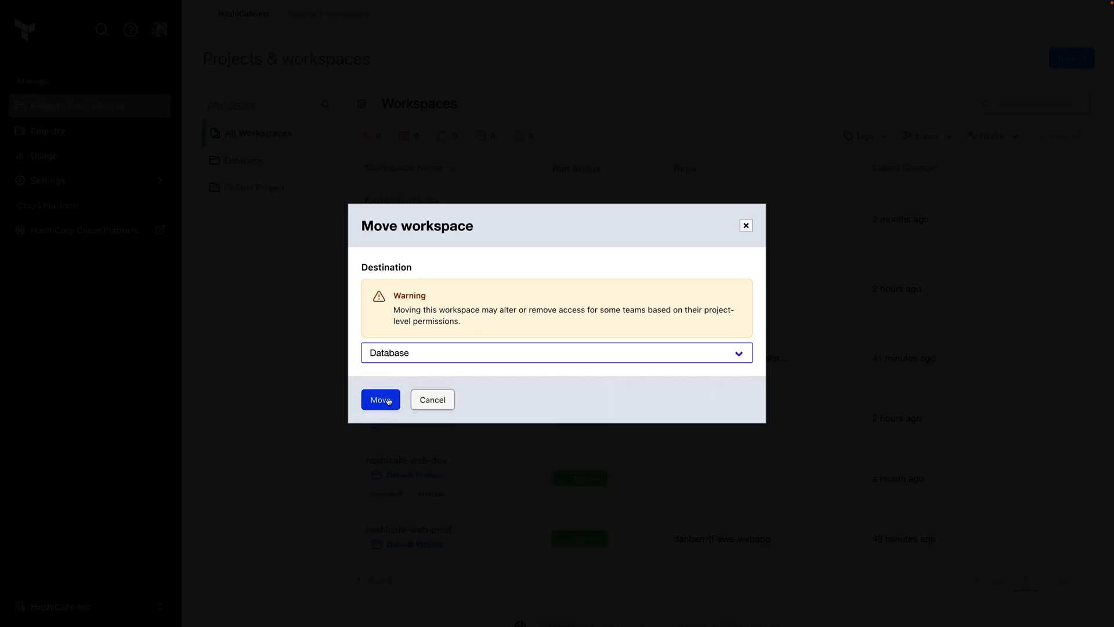
left_click(380, 399)
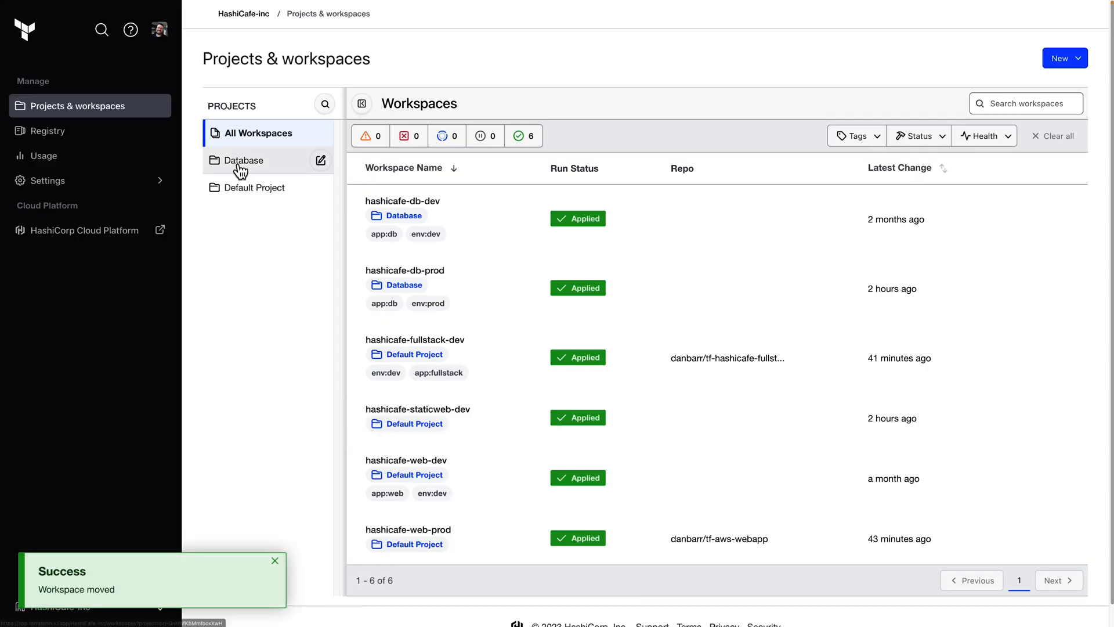
Step: Filter workspaces to the Database project and open its project settings
left_click(246, 160)
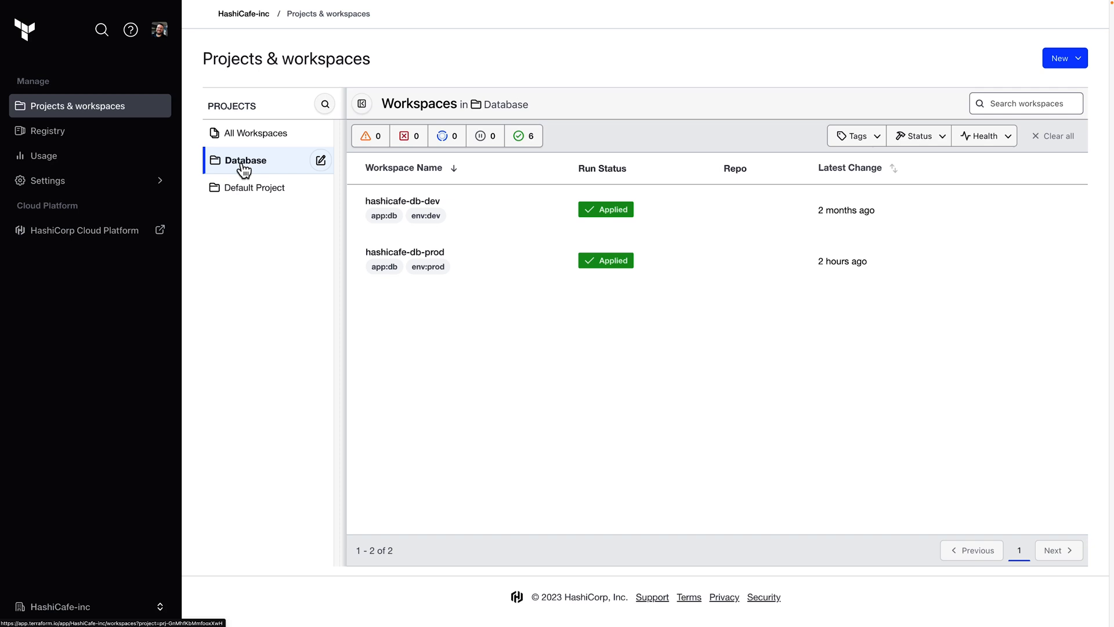
mouse_move(522, 264)
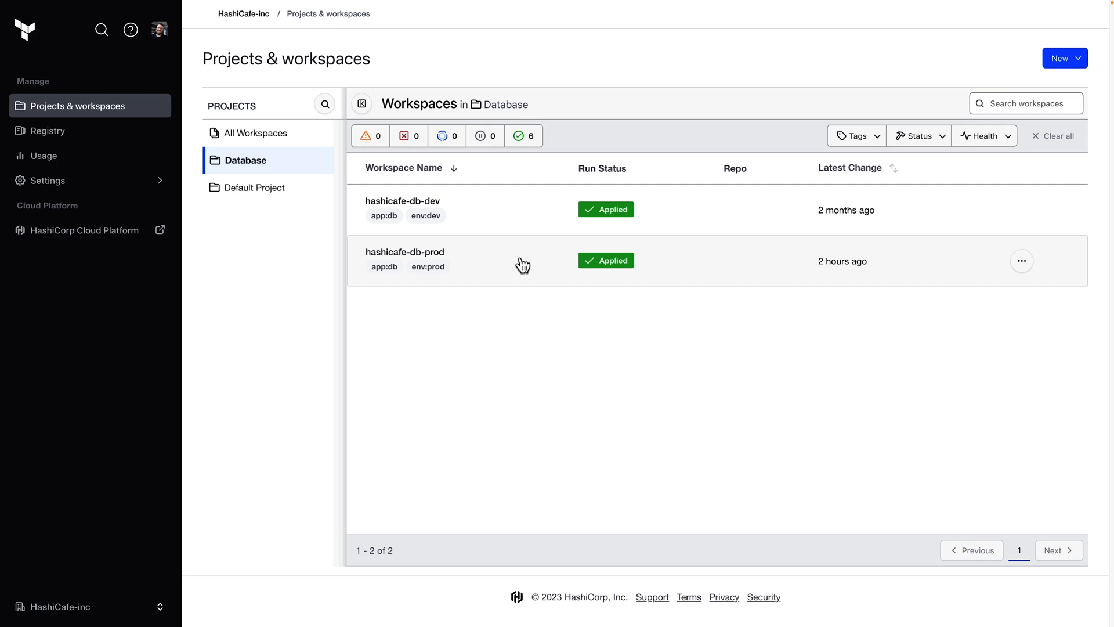
mouse_move(562, 350)
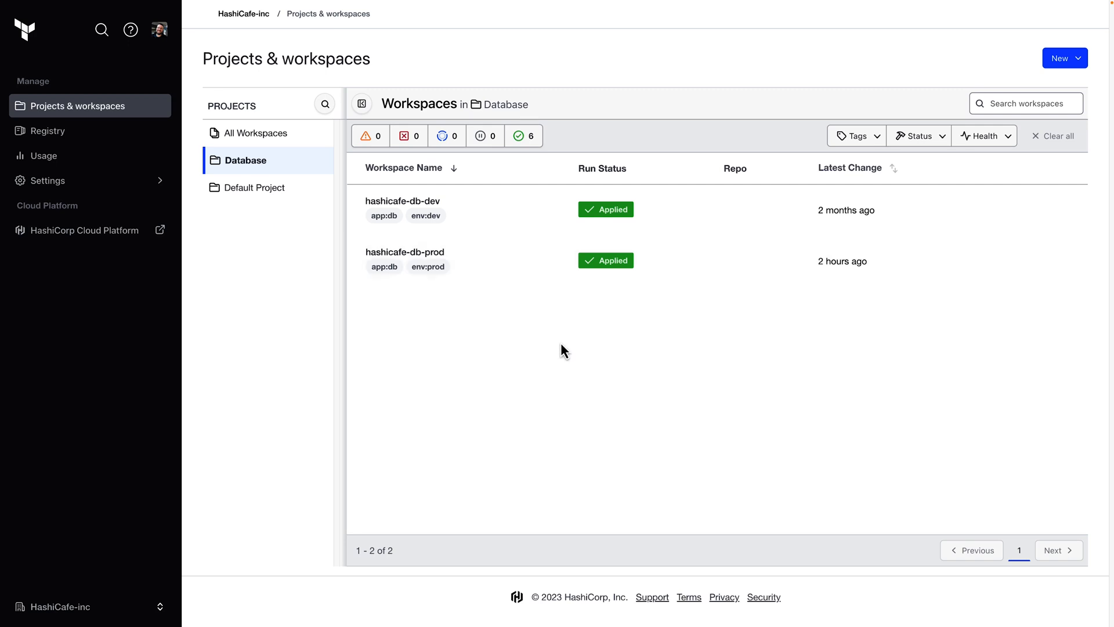
mouse_move(394, 345)
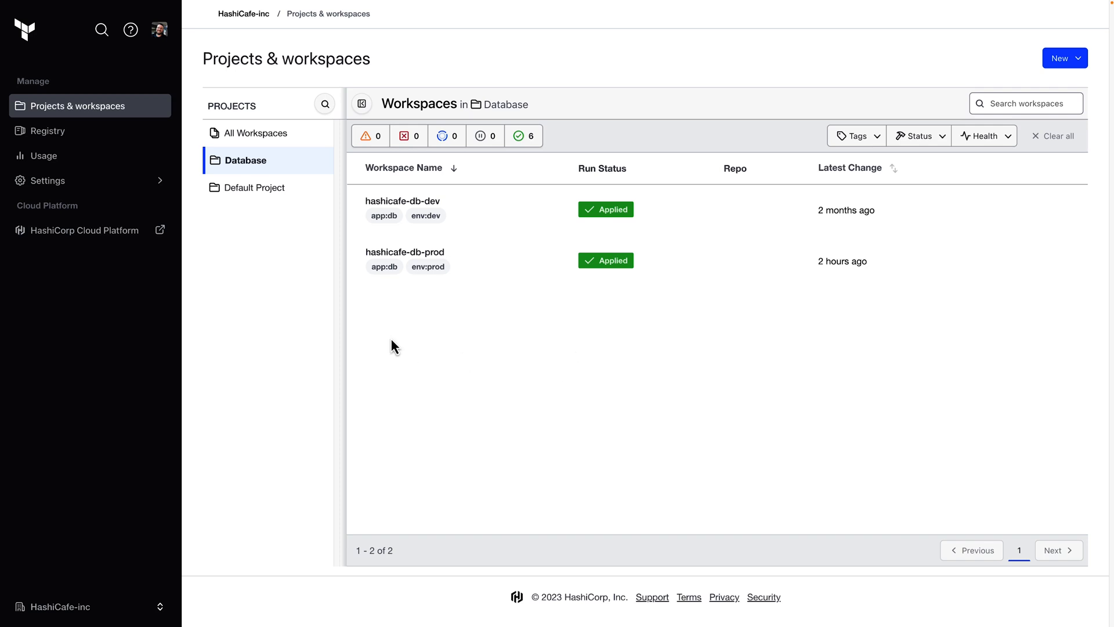
mouse_move(320, 160)
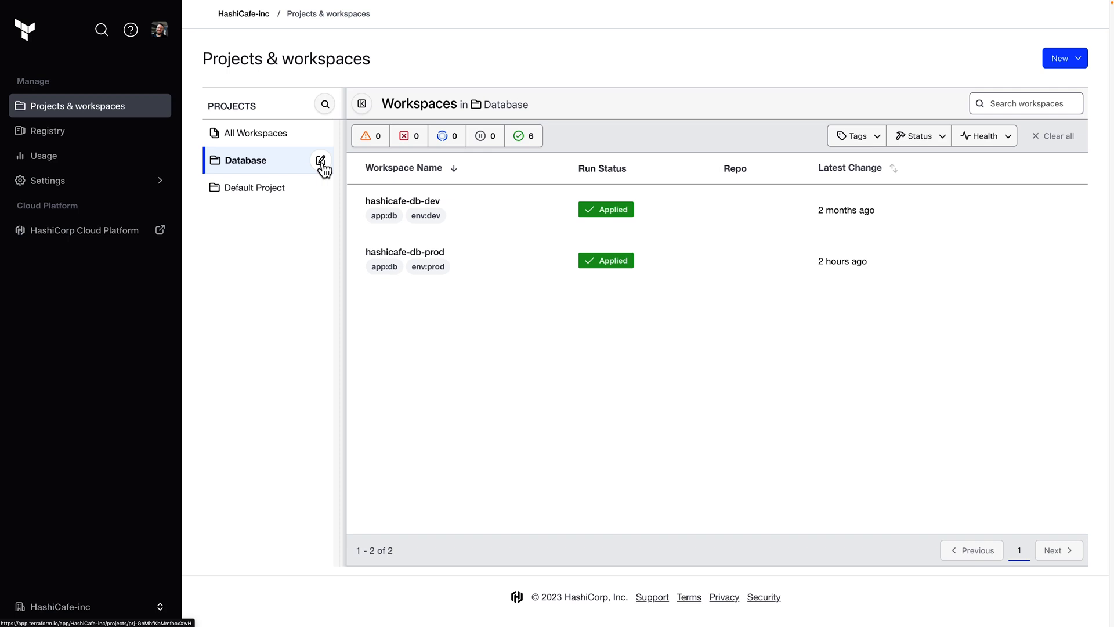
left_click(322, 160)
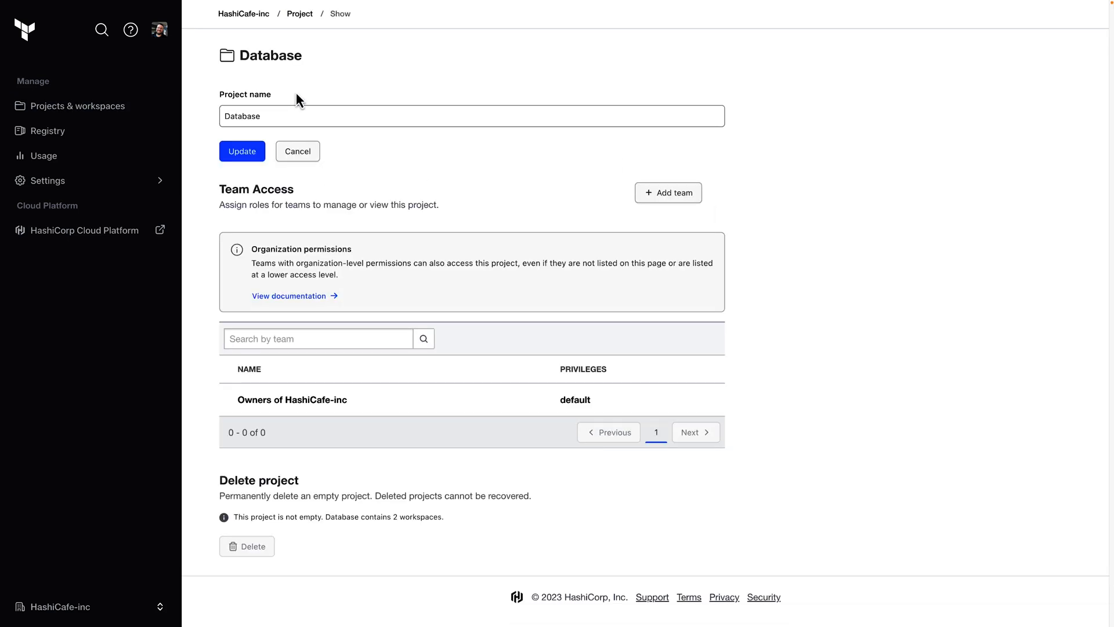
mouse_move(214, 219)
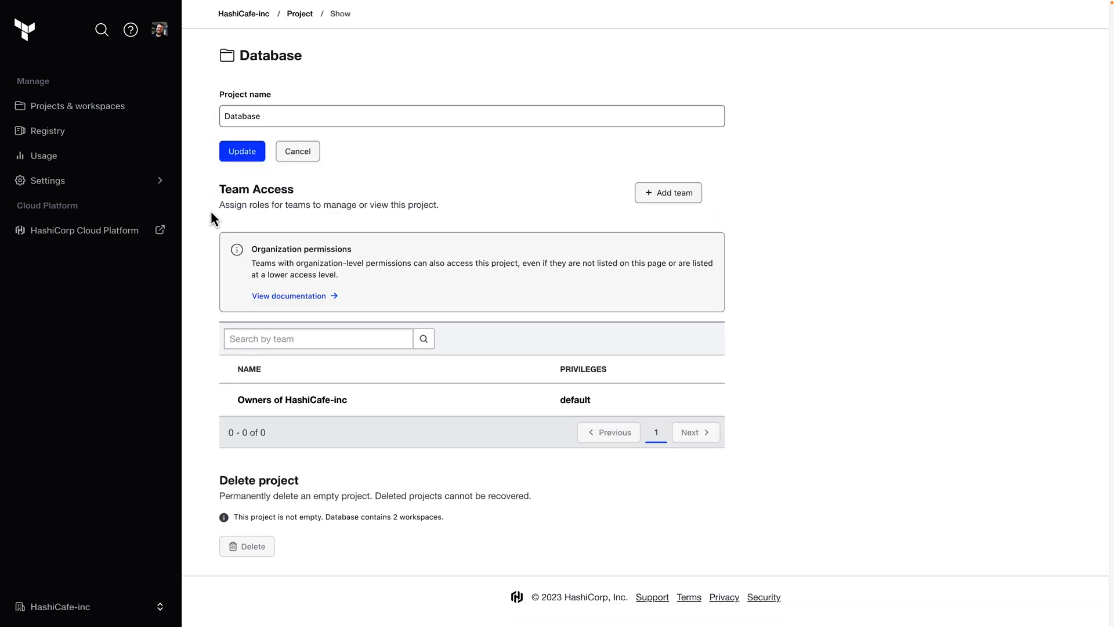
mouse_move(182, 395)
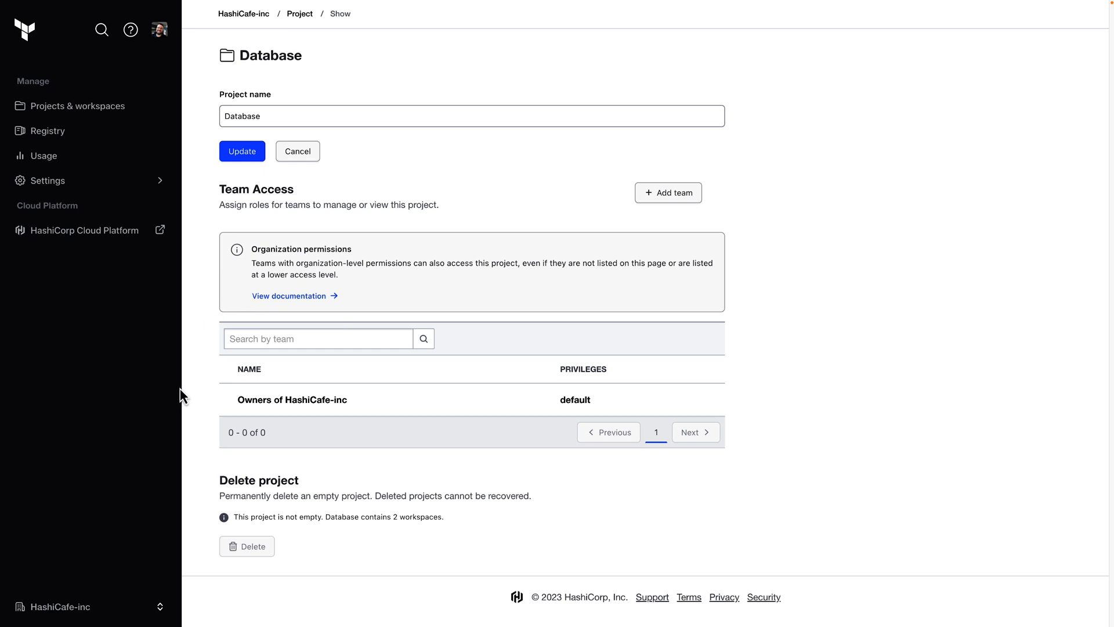
mouse_move(224, 505)
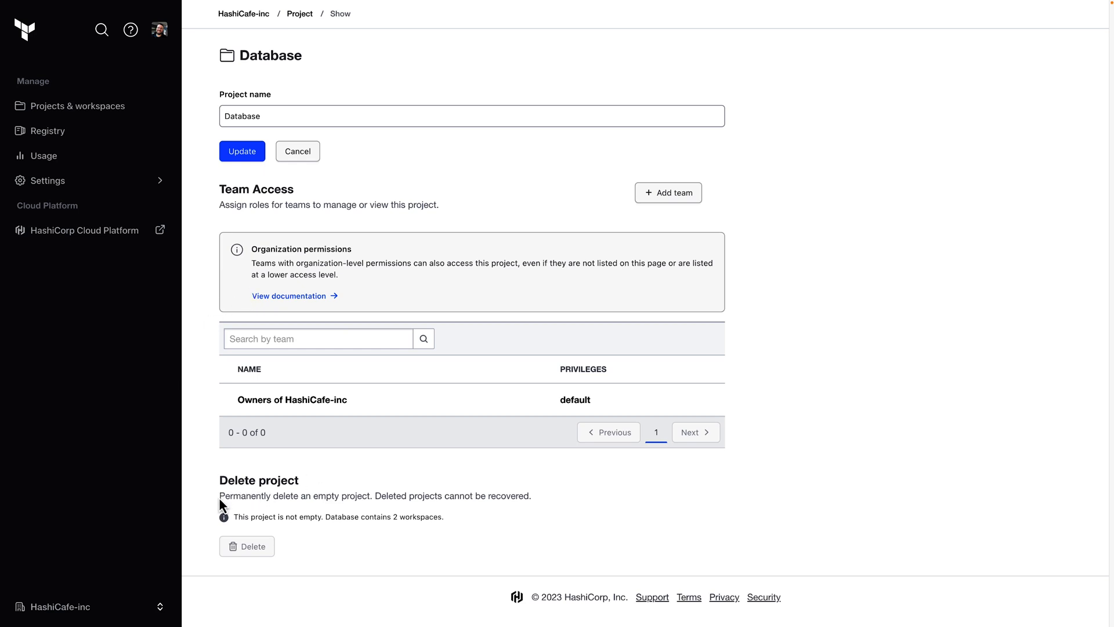
mouse_move(348, 538)
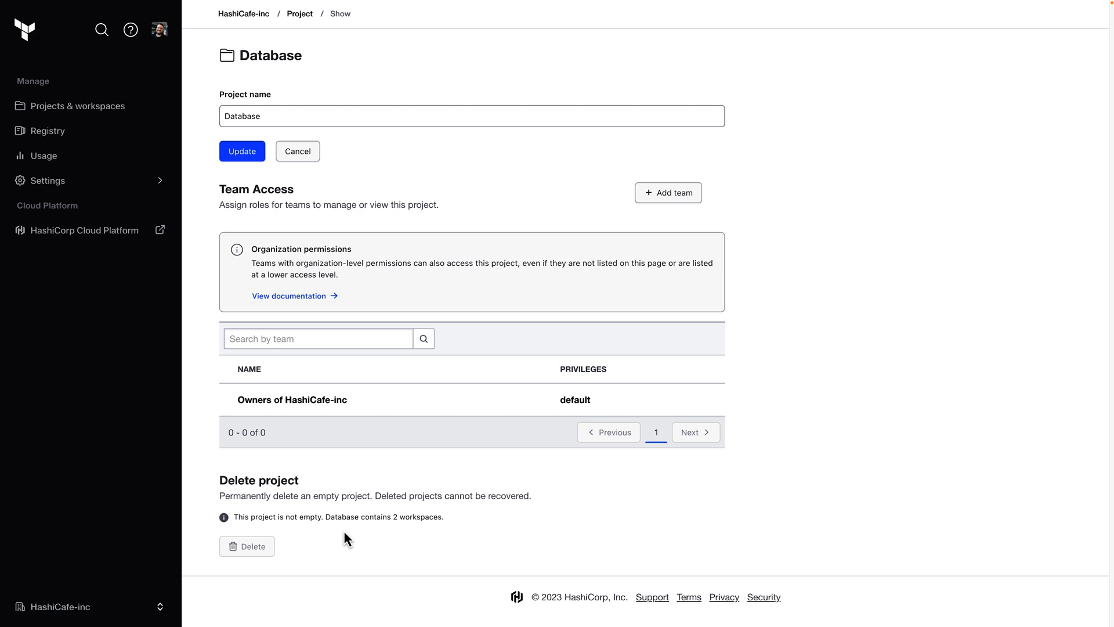
mouse_move(185, 420)
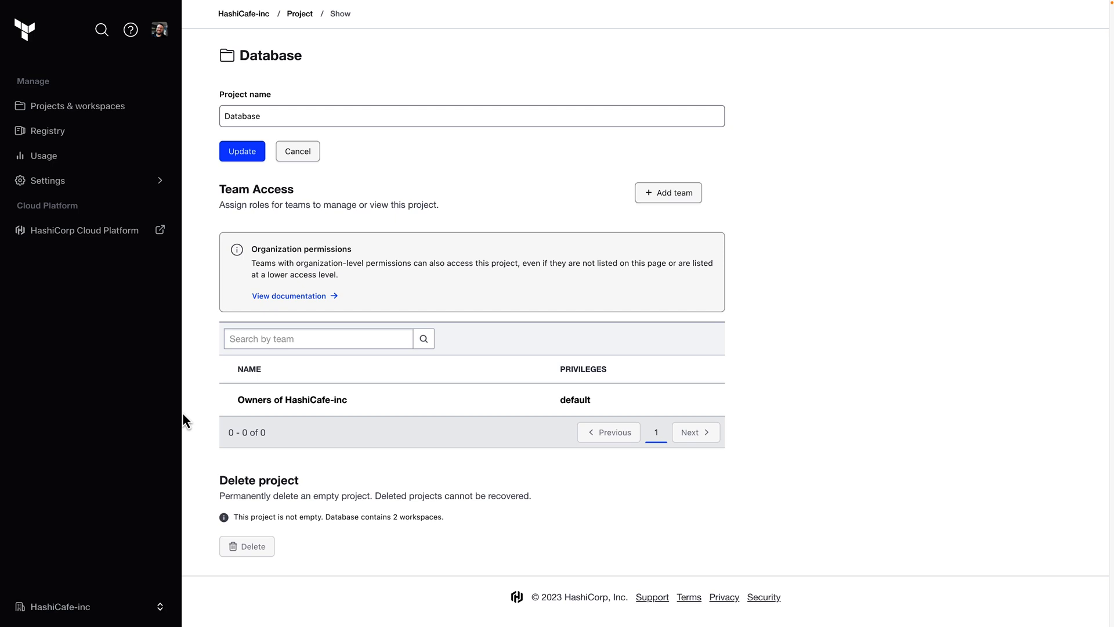
Step: Add the db-admins team to the Database project with the Admin role
left_click(667, 192)
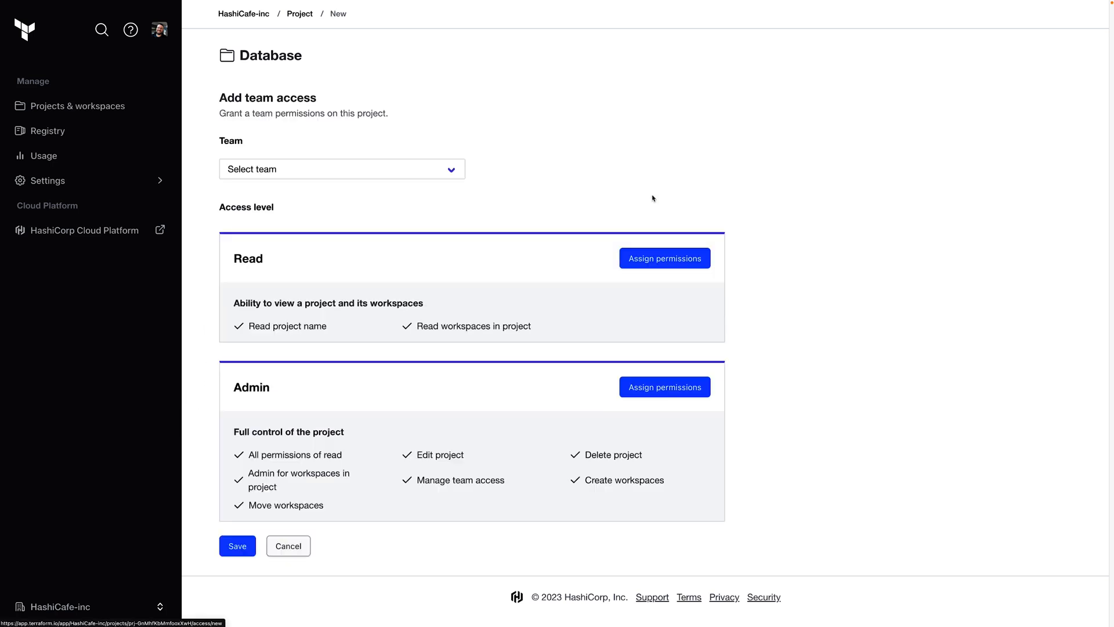
left_click(341, 168)
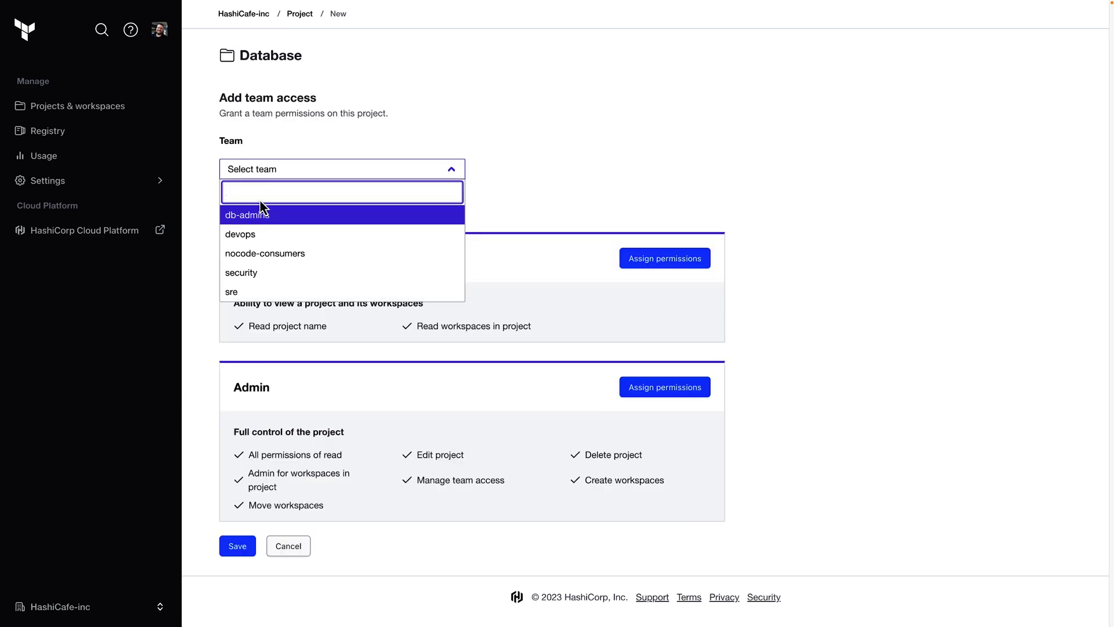
mouse_move(270, 221)
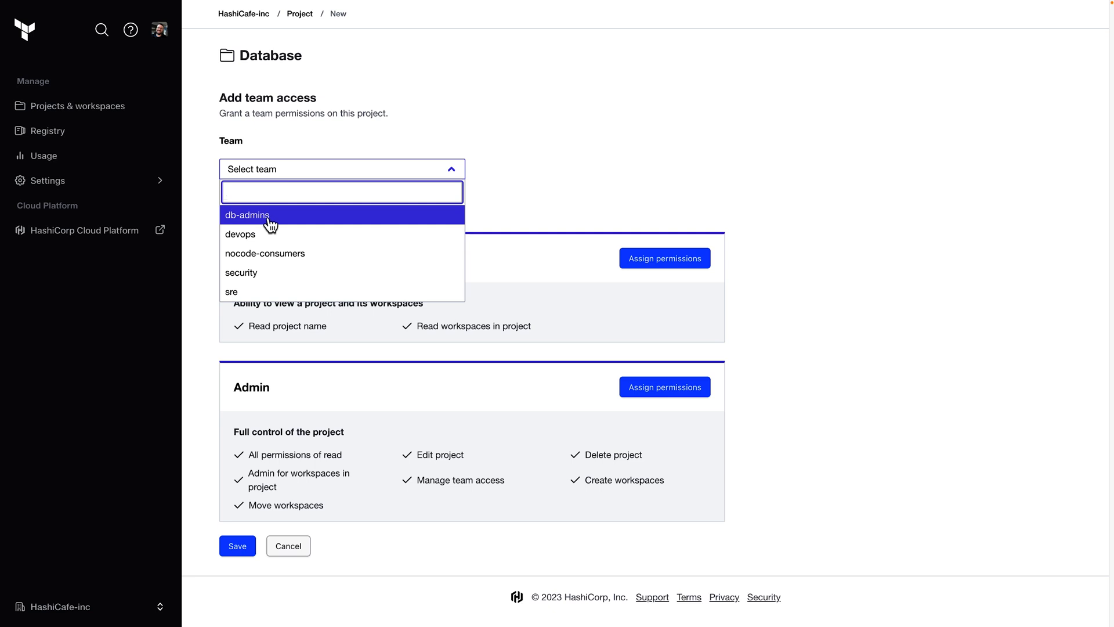
left_click(246, 216)
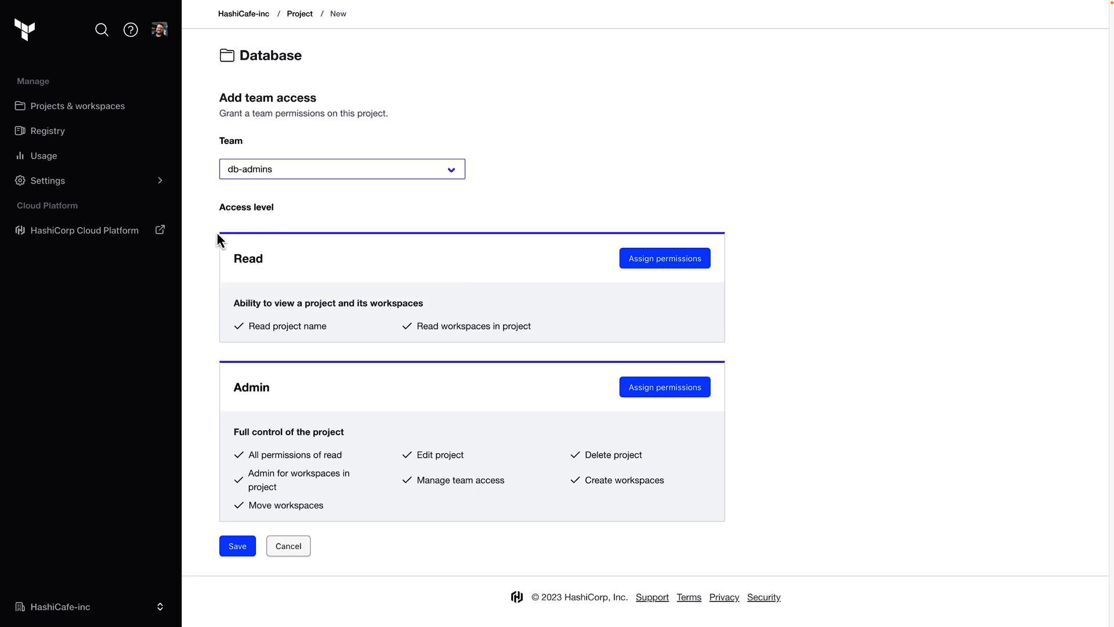
mouse_move(211, 383)
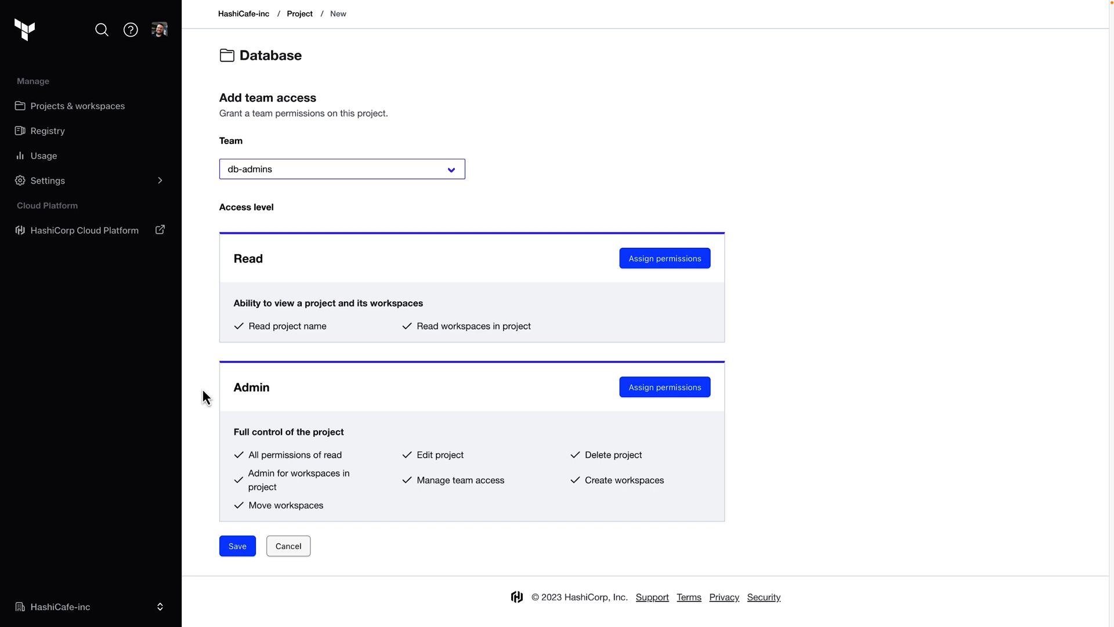
mouse_move(641, 413)
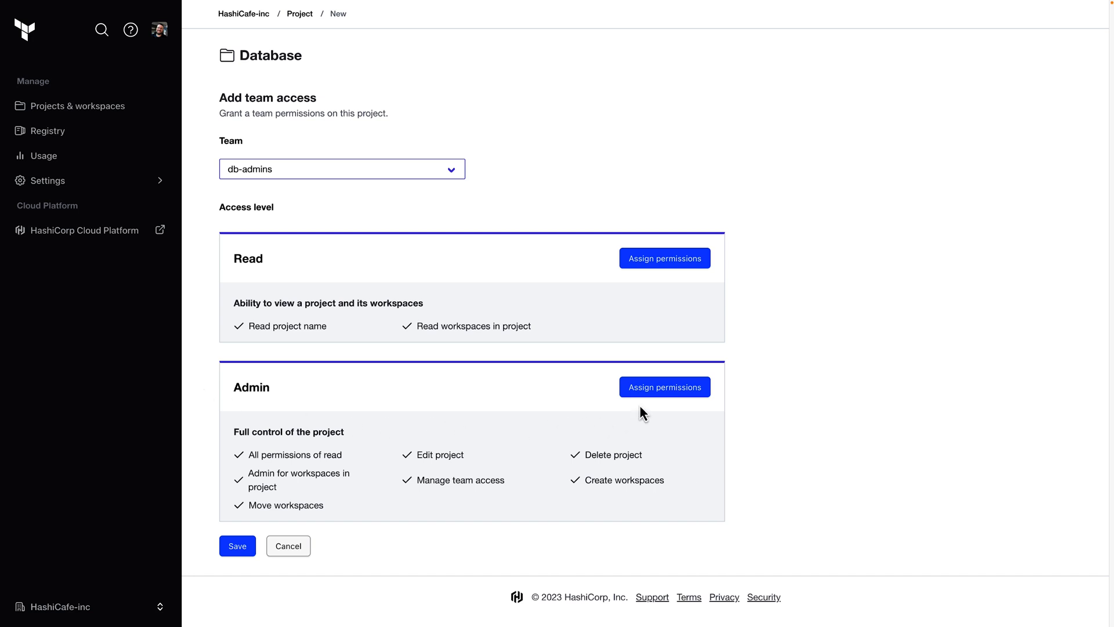
left_click(664, 386)
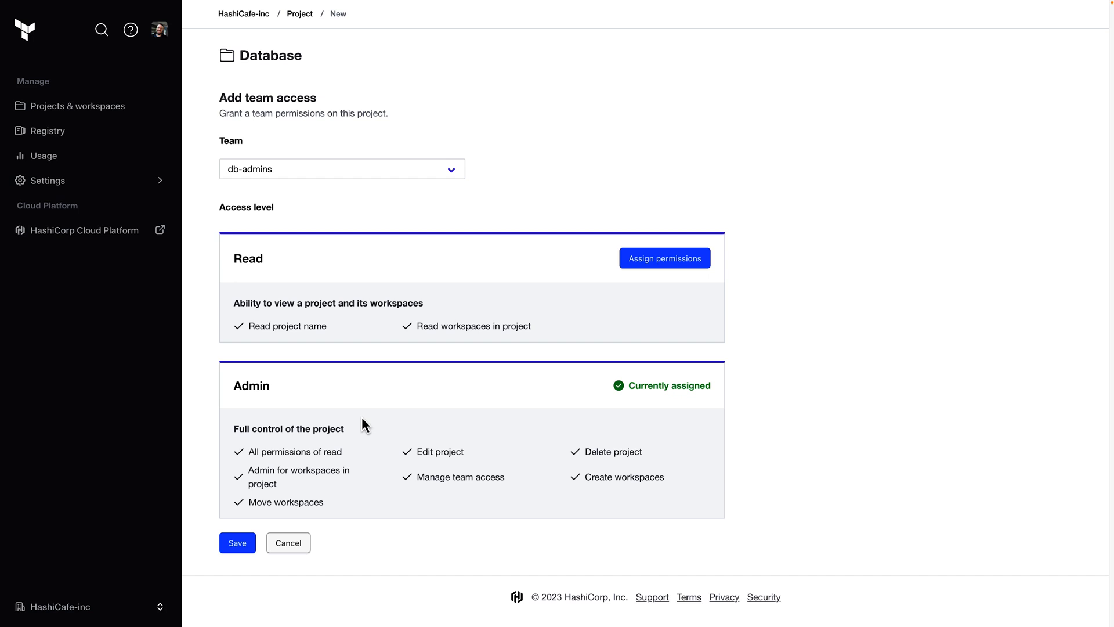
mouse_move(215, 540)
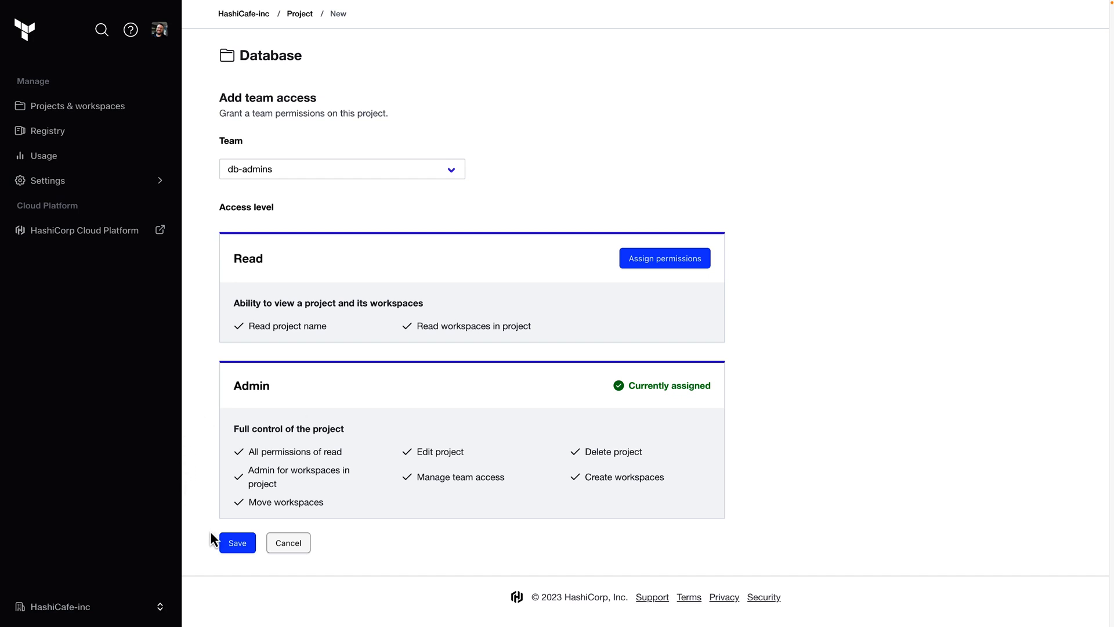
left_click(237, 542)
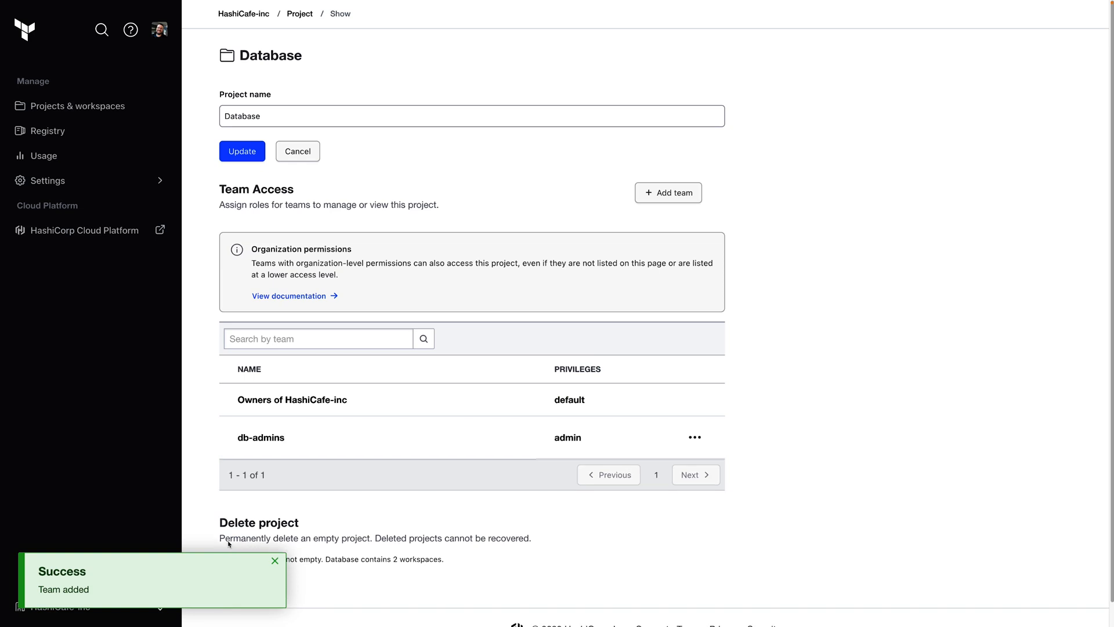
left_click(159, 29)
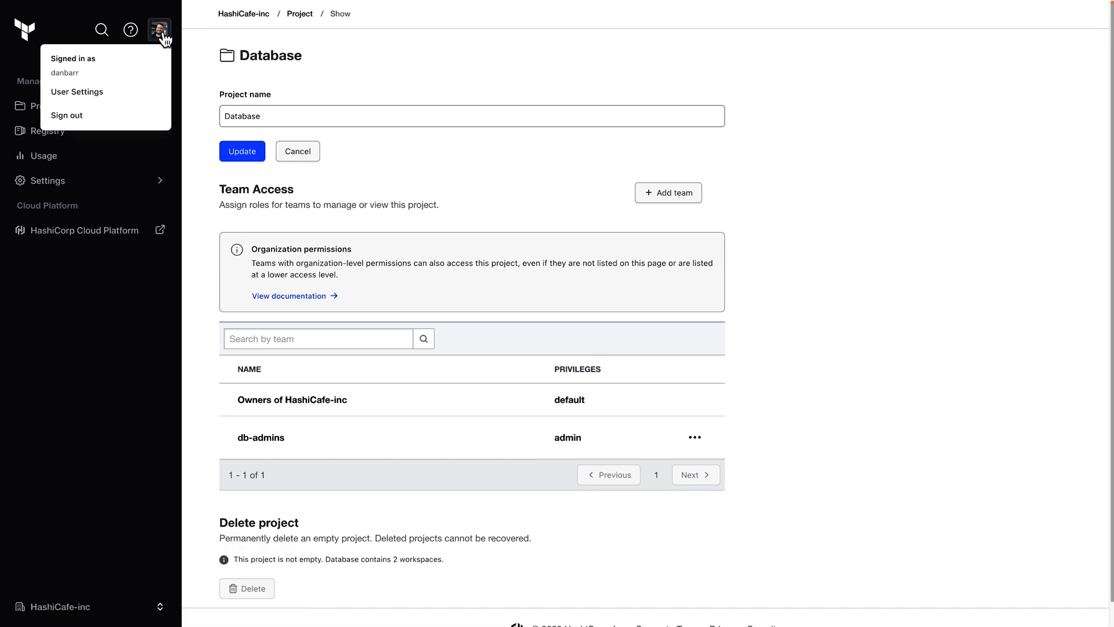
Step: Sign out of the current account and sign in as the DBA user
left_click(66, 115)
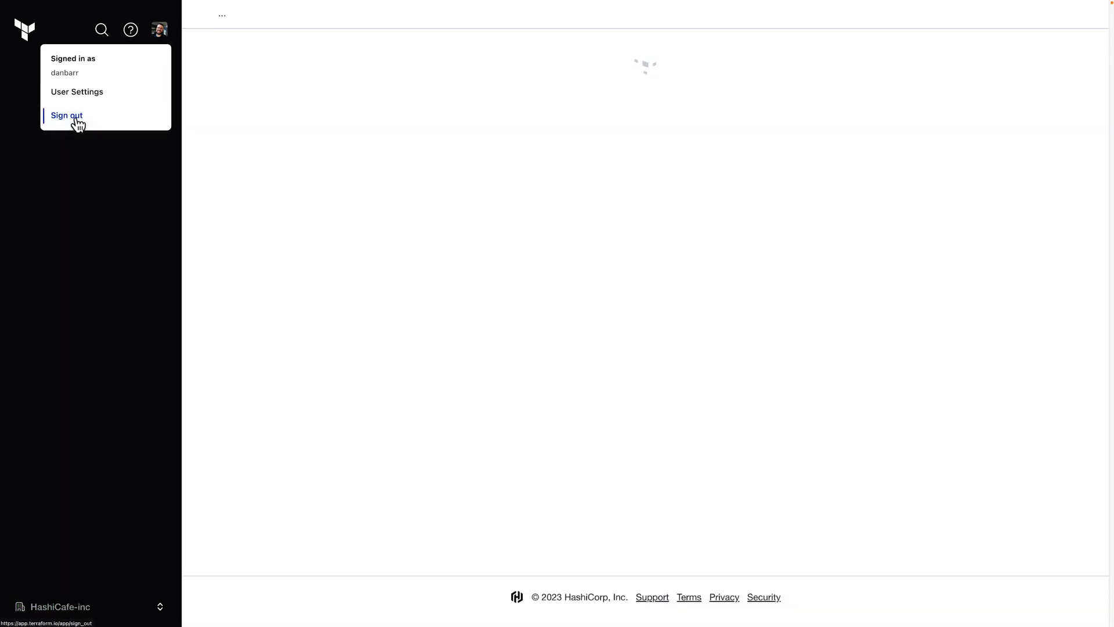
left_click(66, 115)
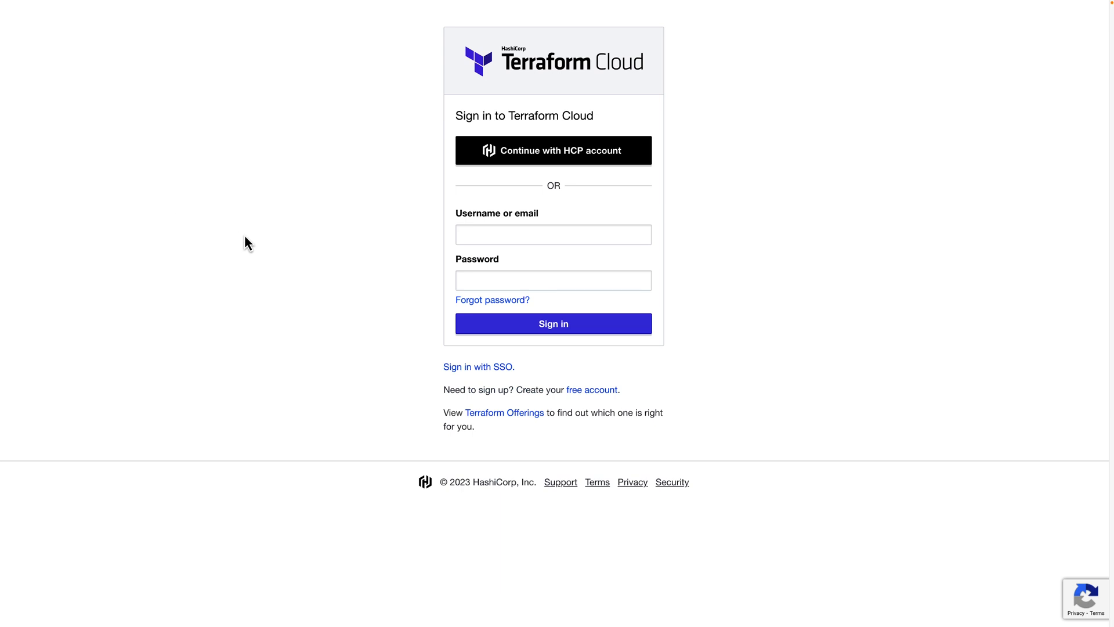
mouse_move(357, 252)
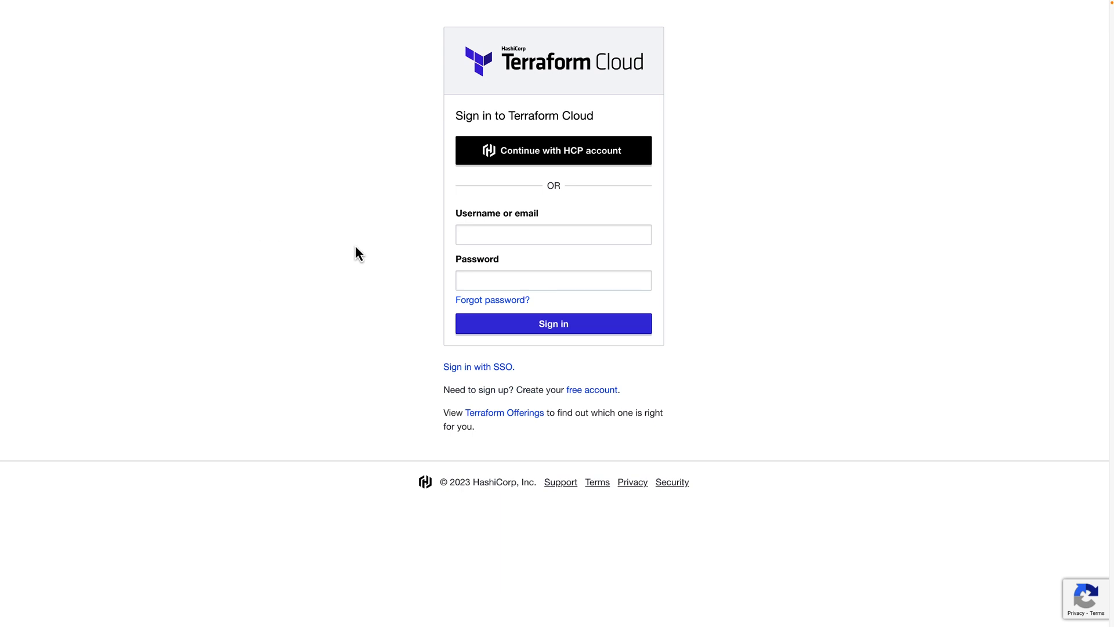
left_click(553, 323)
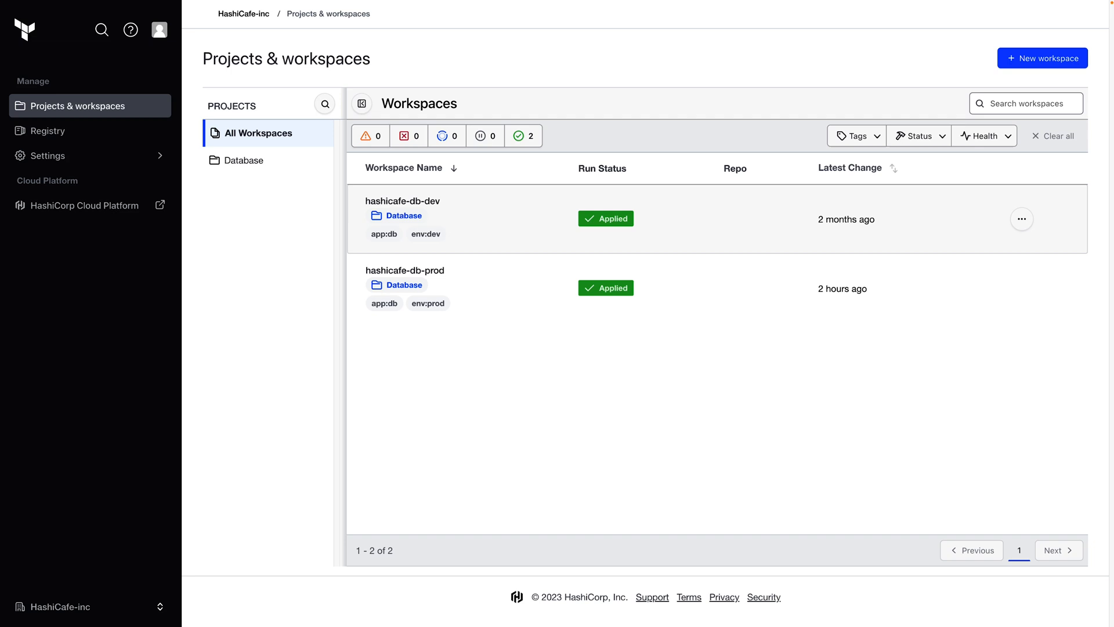
mouse_move(196, 257)
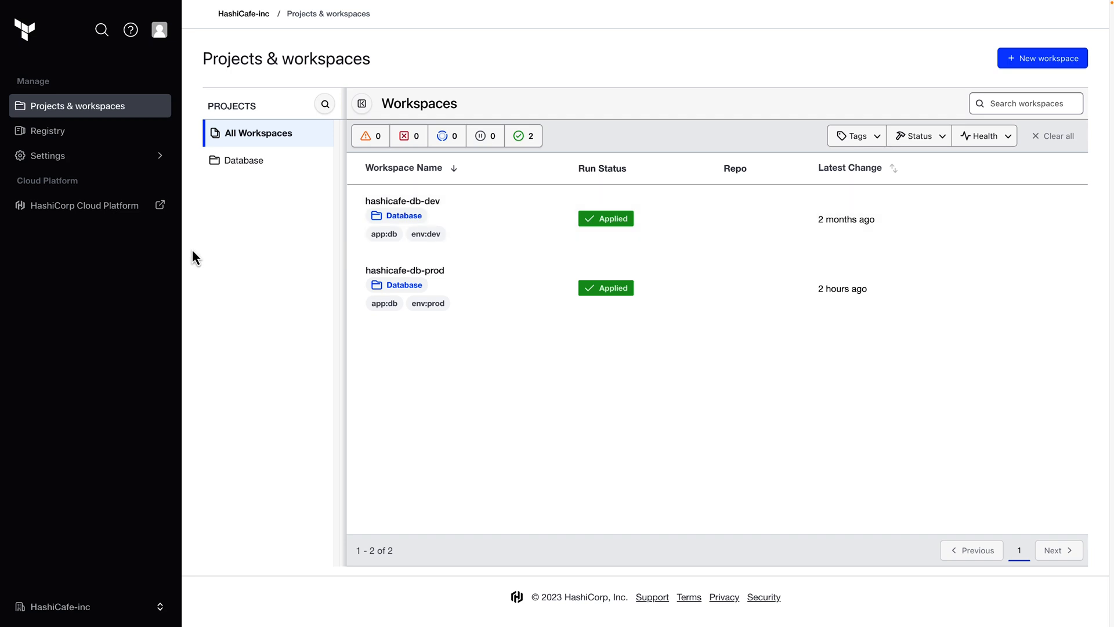
mouse_move(234, 248)
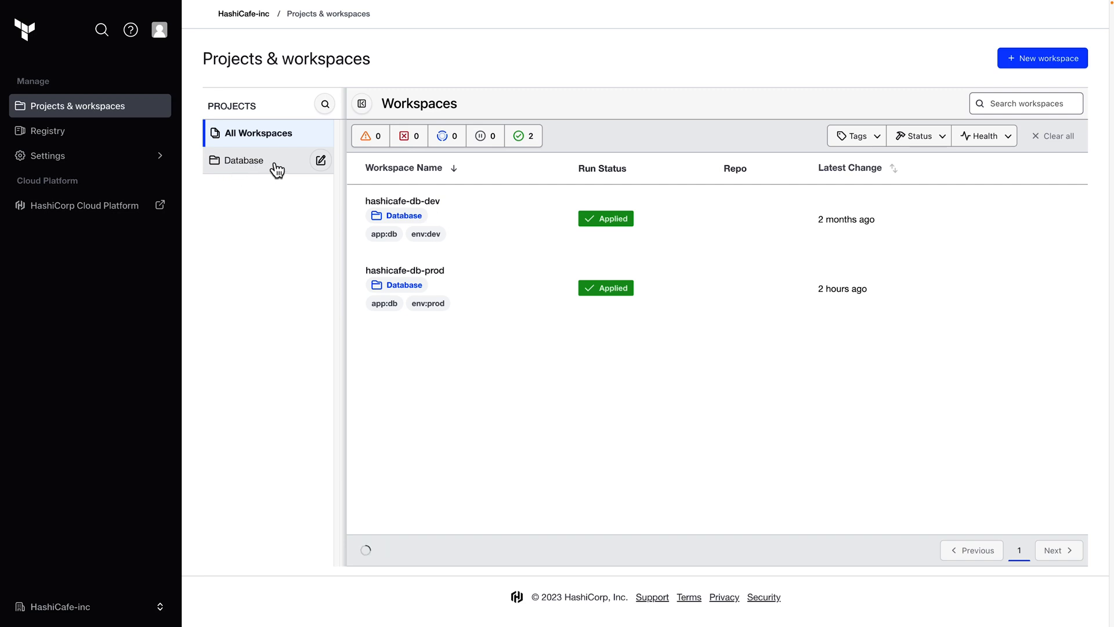
Step: As the DBA user, filter the workspace list to the Database project
left_click(245, 160)
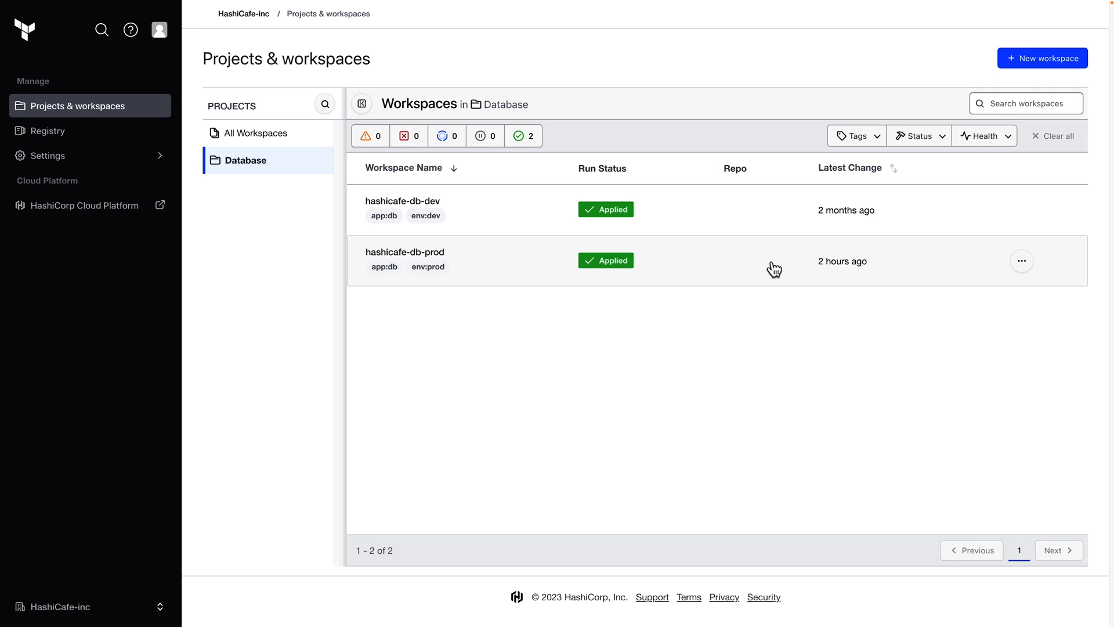
mouse_move(1042, 58)
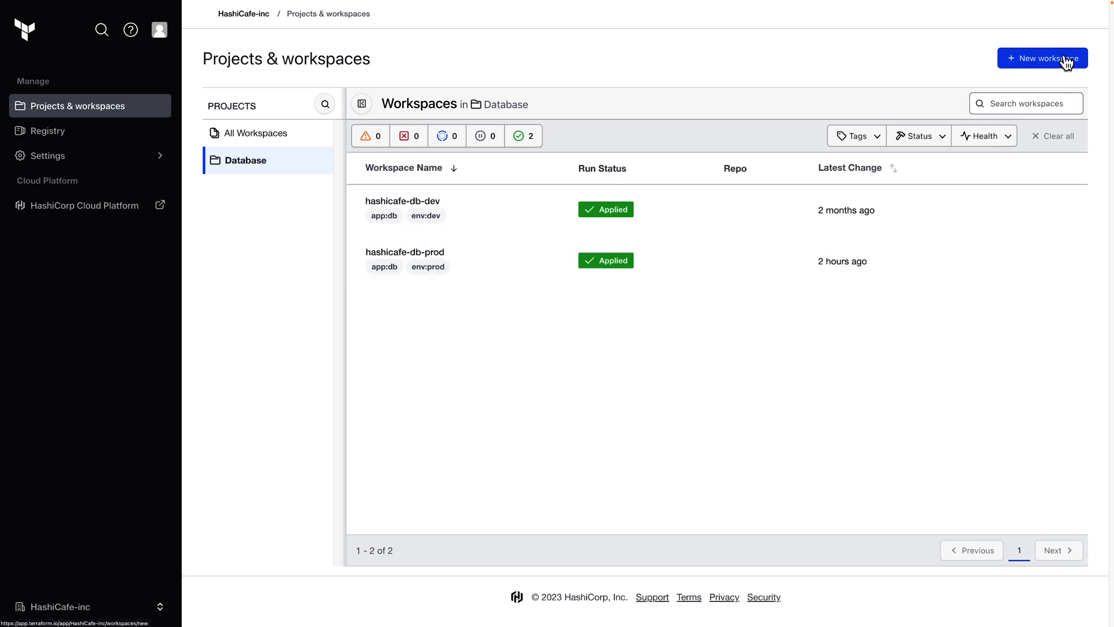
mouse_move(1020, 66)
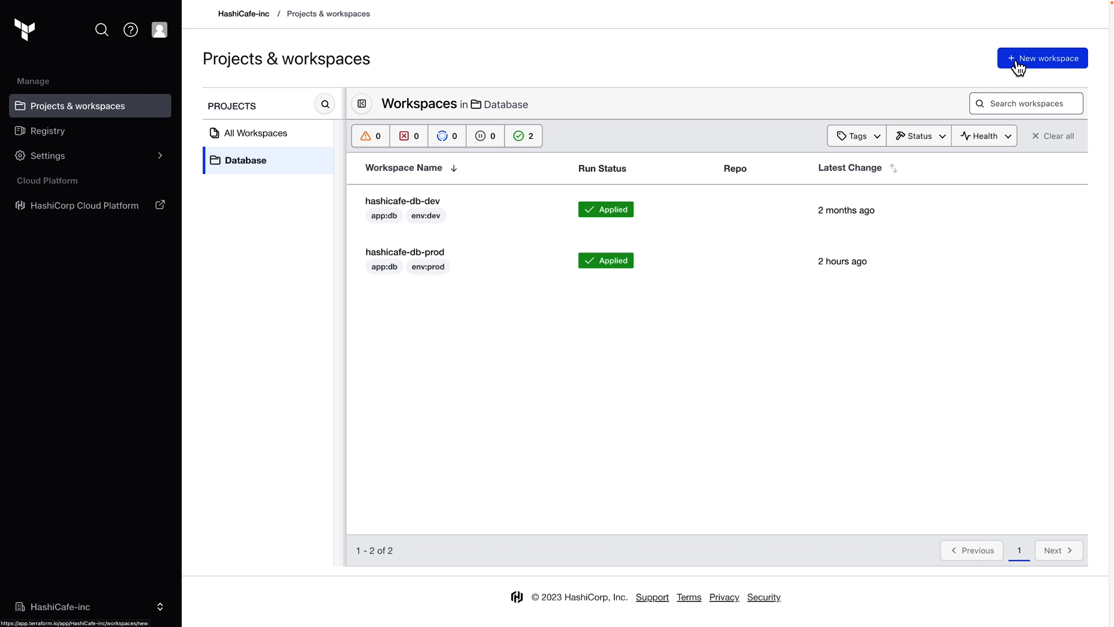
mouse_move(718, 85)
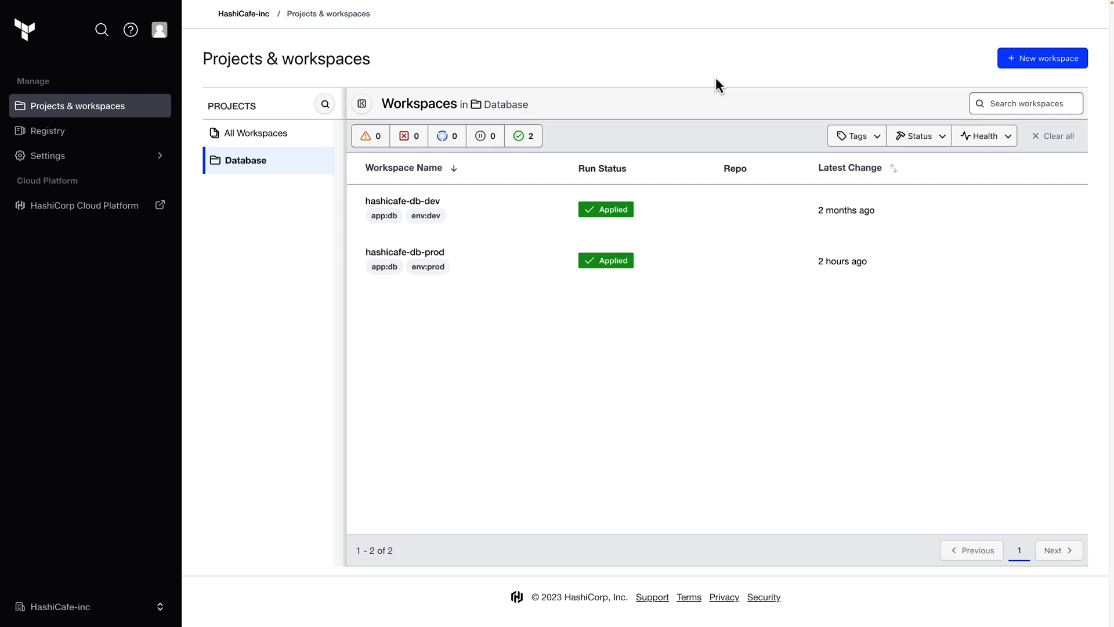
mouse_move(663, 97)
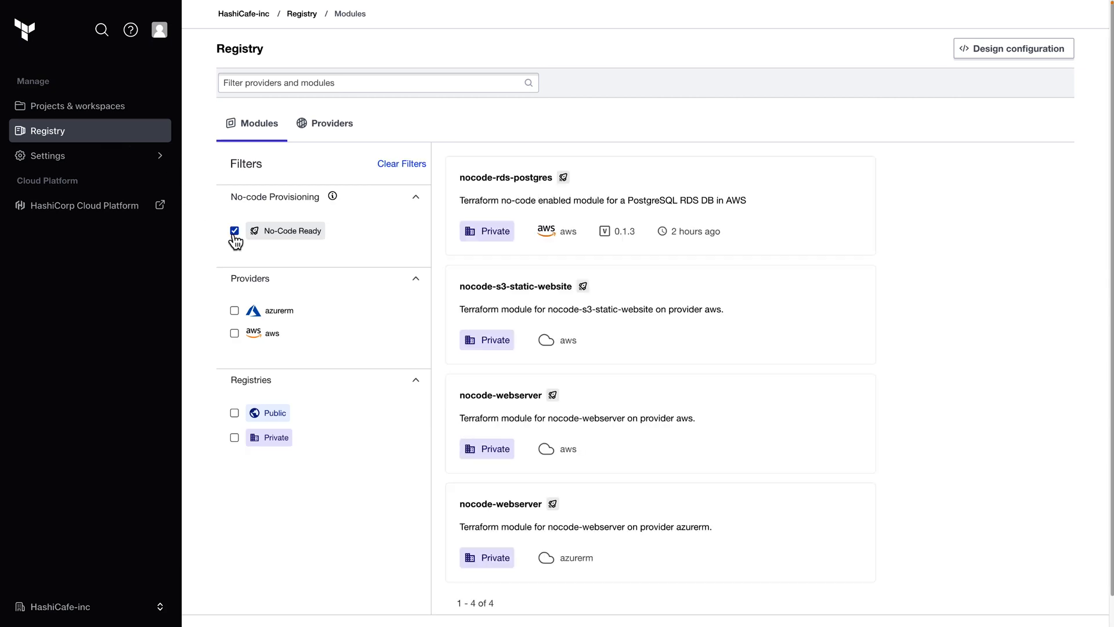
Step: Start a workspace from no-code module nocode-rds-postgres with prefix 'hashicafe' and env 'demo'
left_click(234, 230)
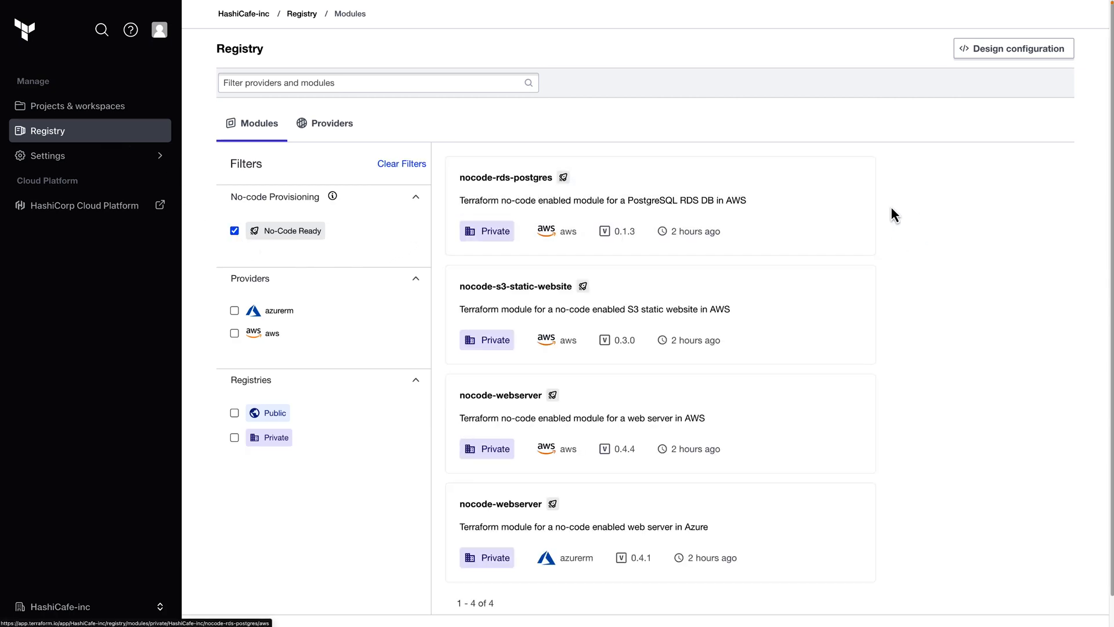
mouse_move(603, 208)
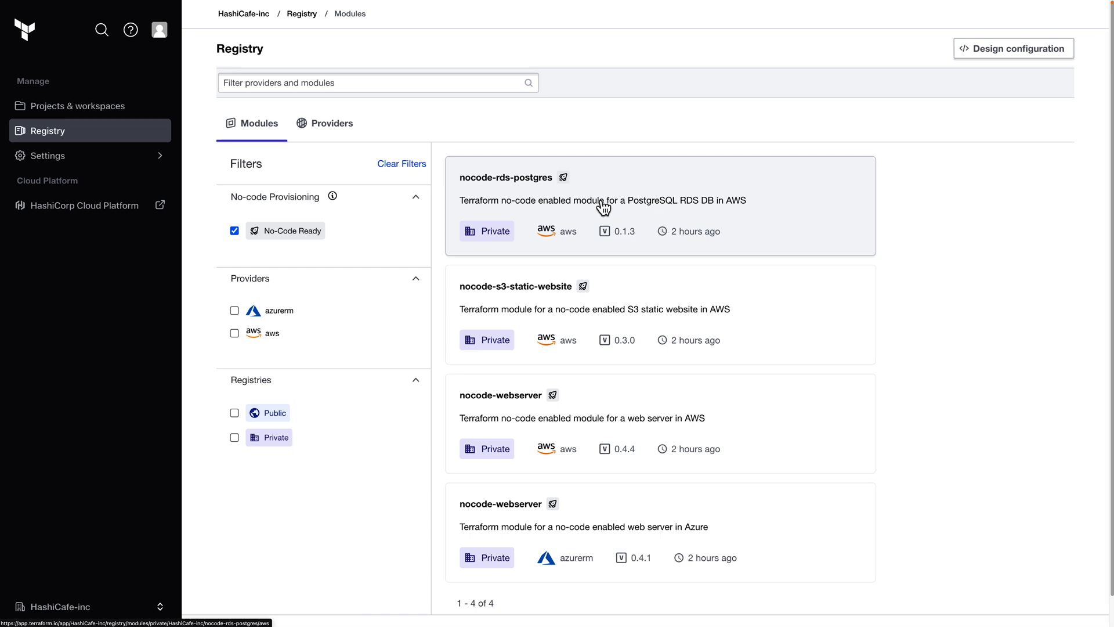
left_click(507, 177)
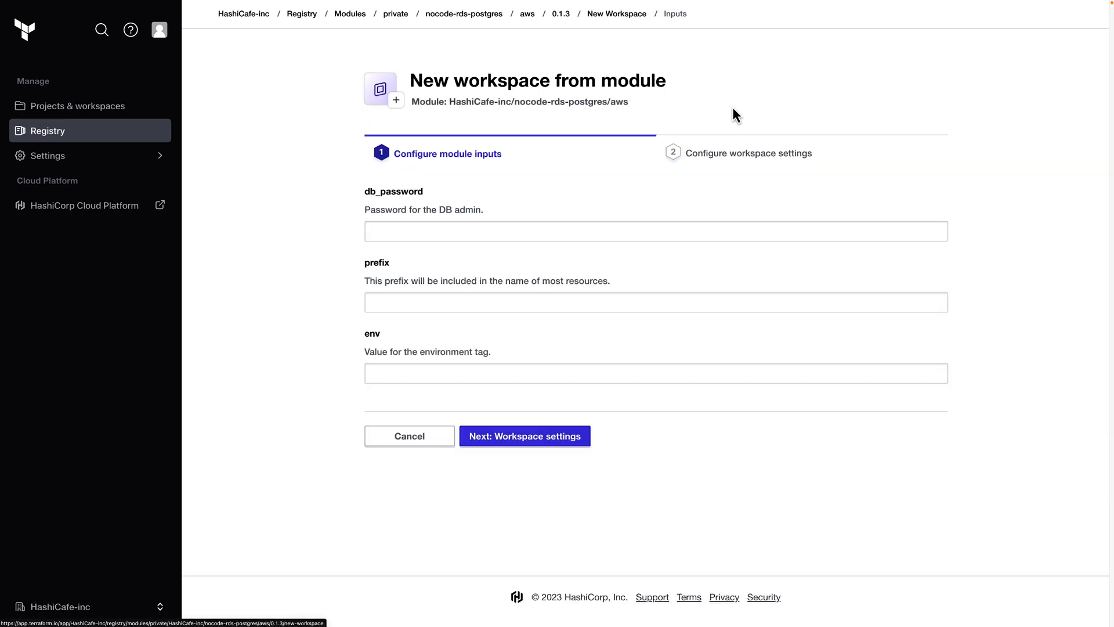
type("hashicaf")
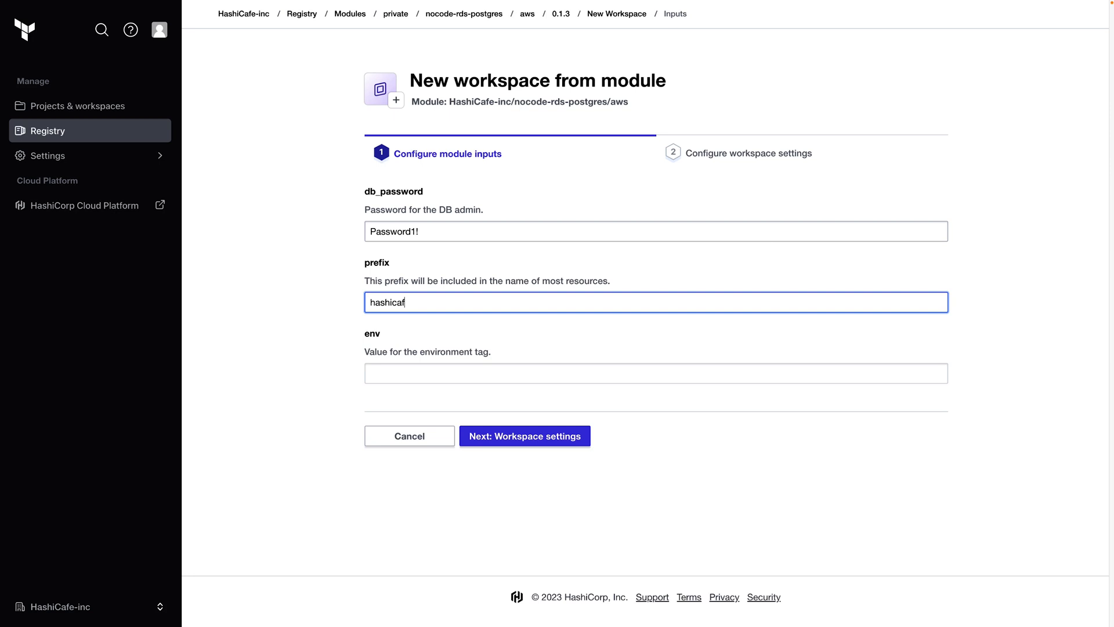
type("demo")
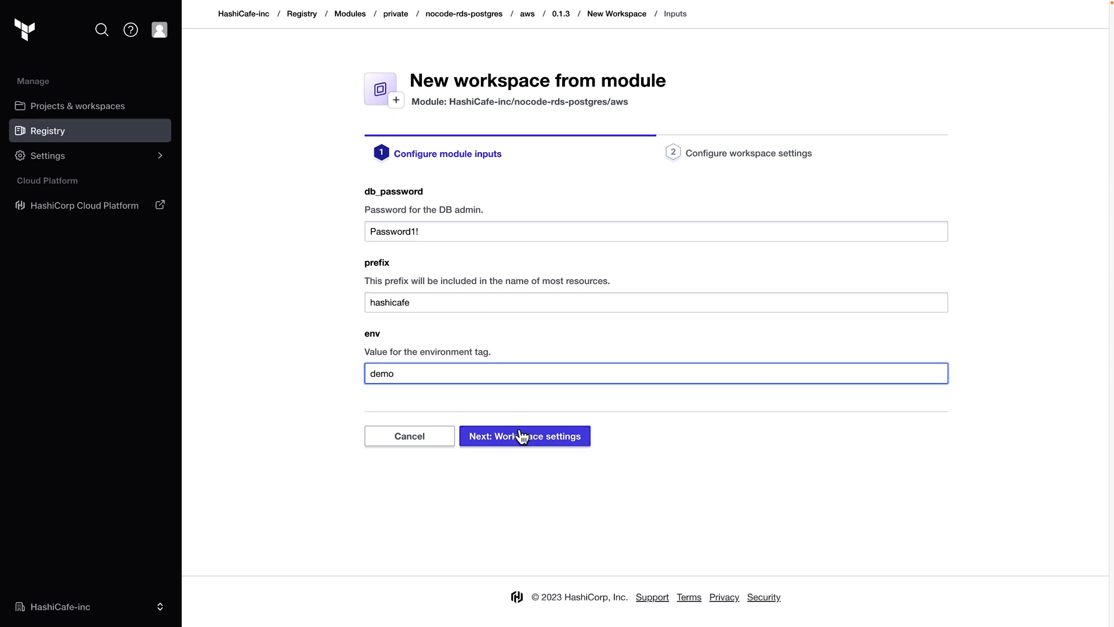
left_click(525, 435)
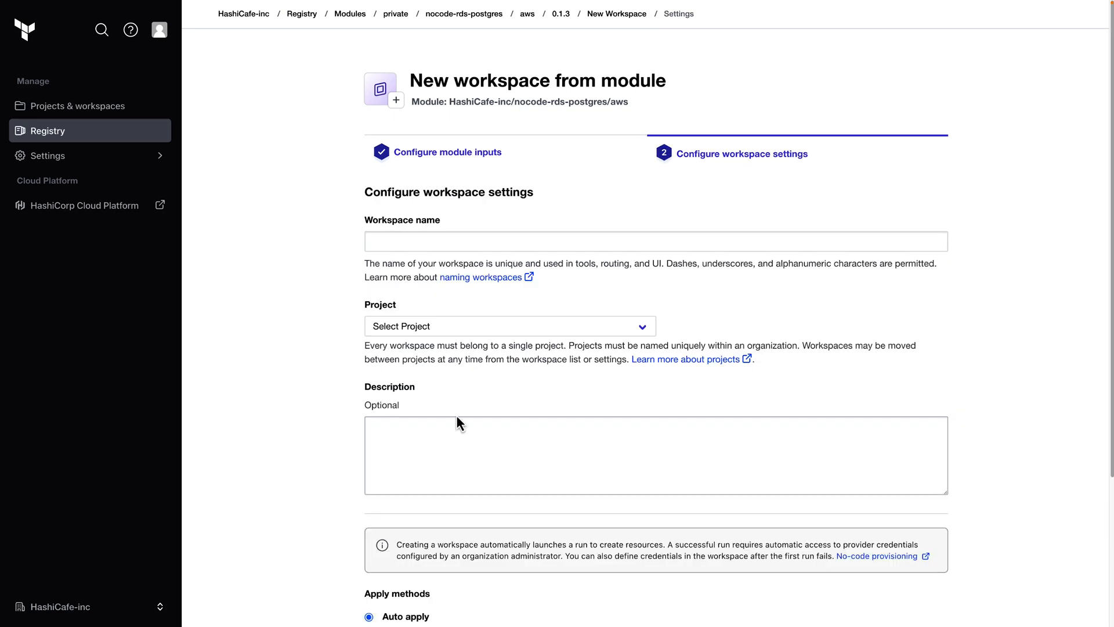
Step: Create workspace 'hashicafe-db-demo' in the Database project and return to the workspace list
left_click(655, 240)
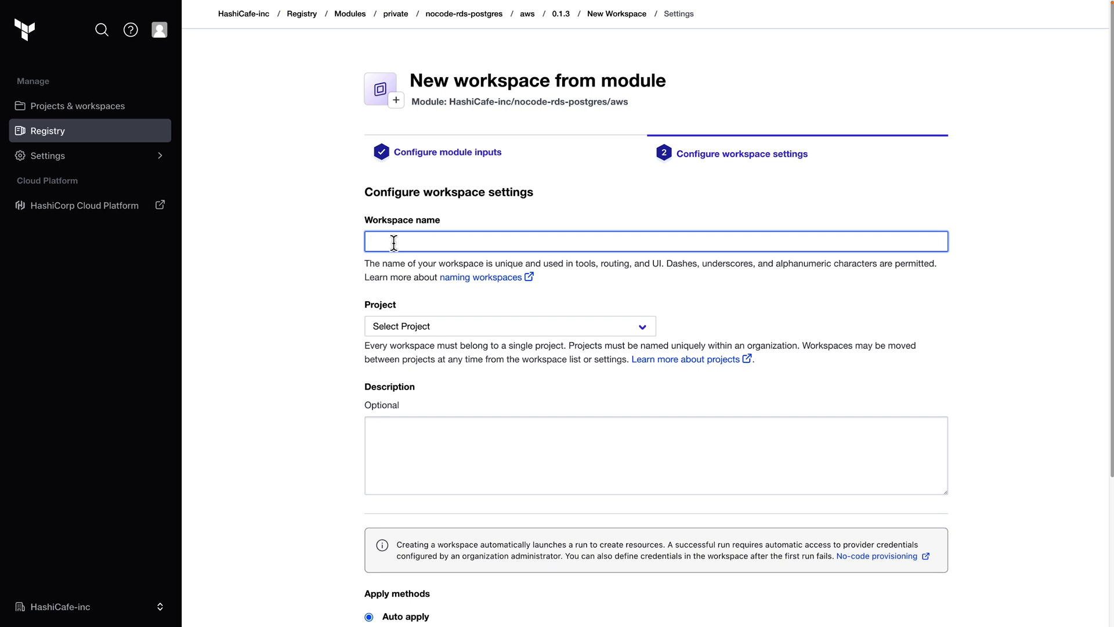
type("hashicafe-db-demo")
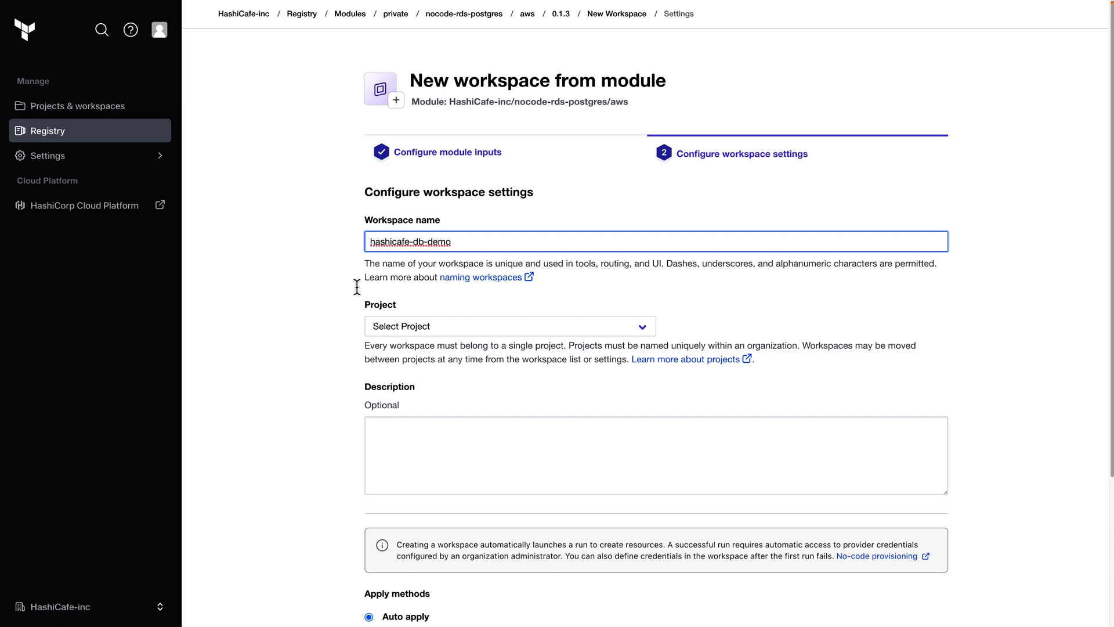
left_click(509, 326)
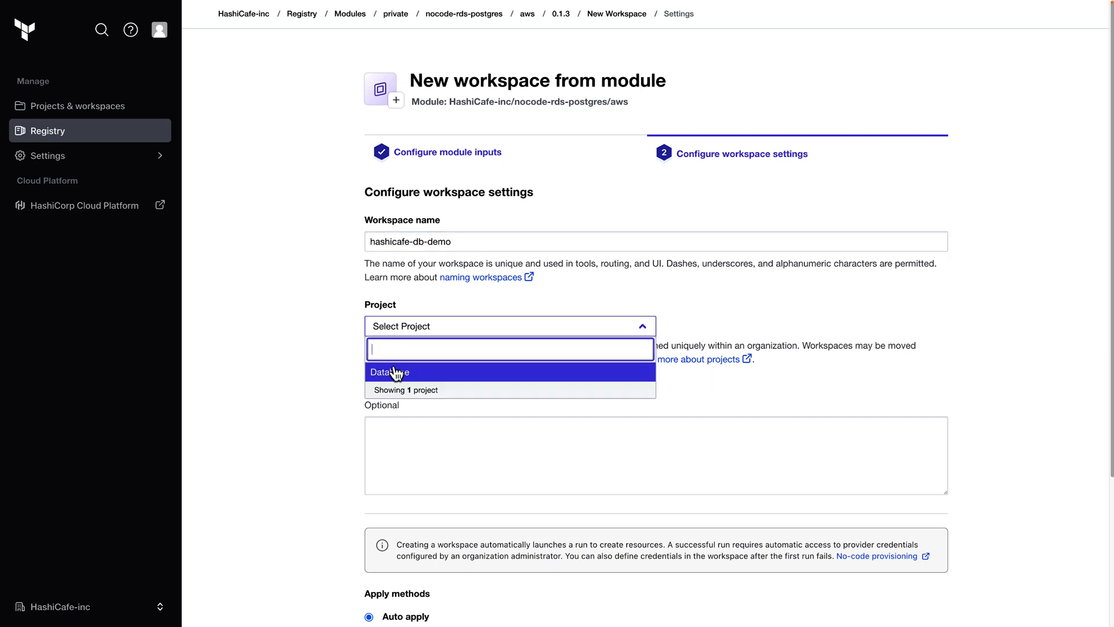
left_click(389, 371)
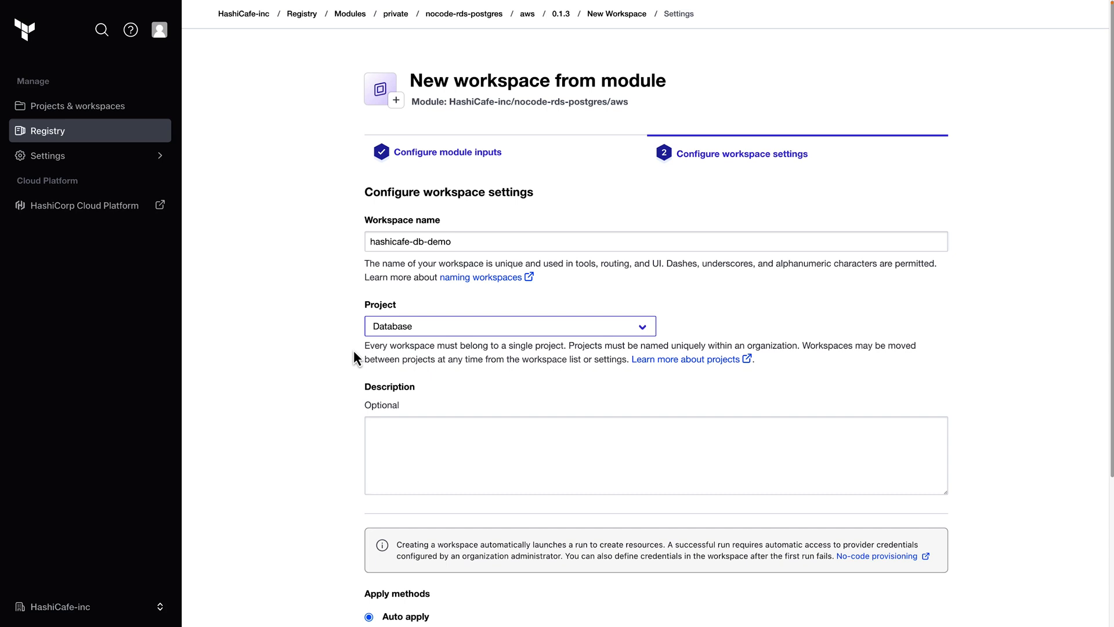
scroll("down", 3)
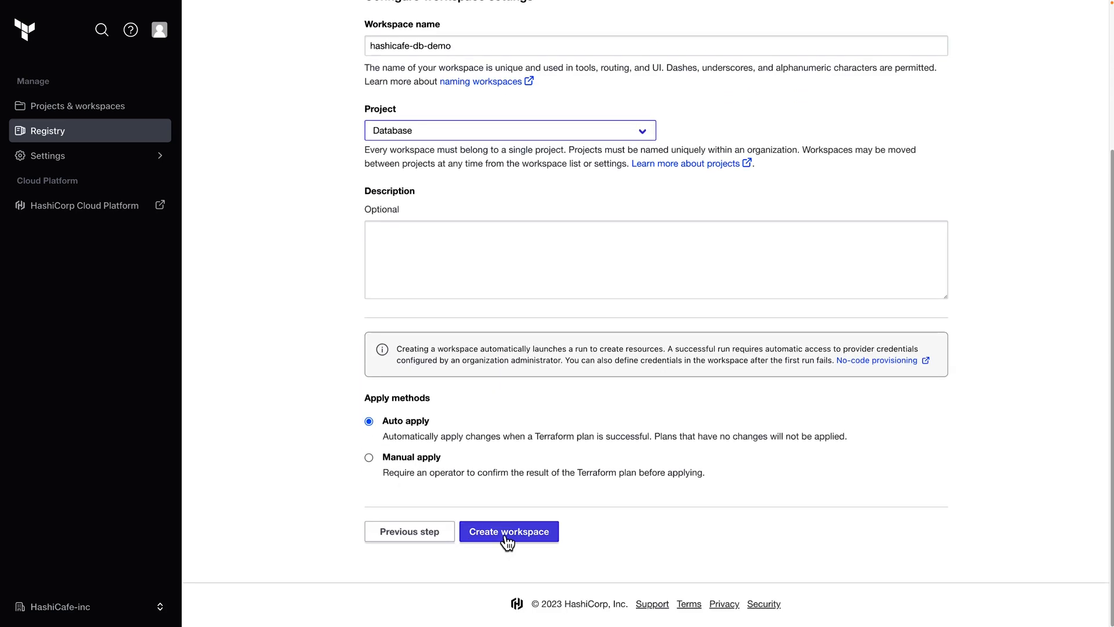
left_click(508, 531)
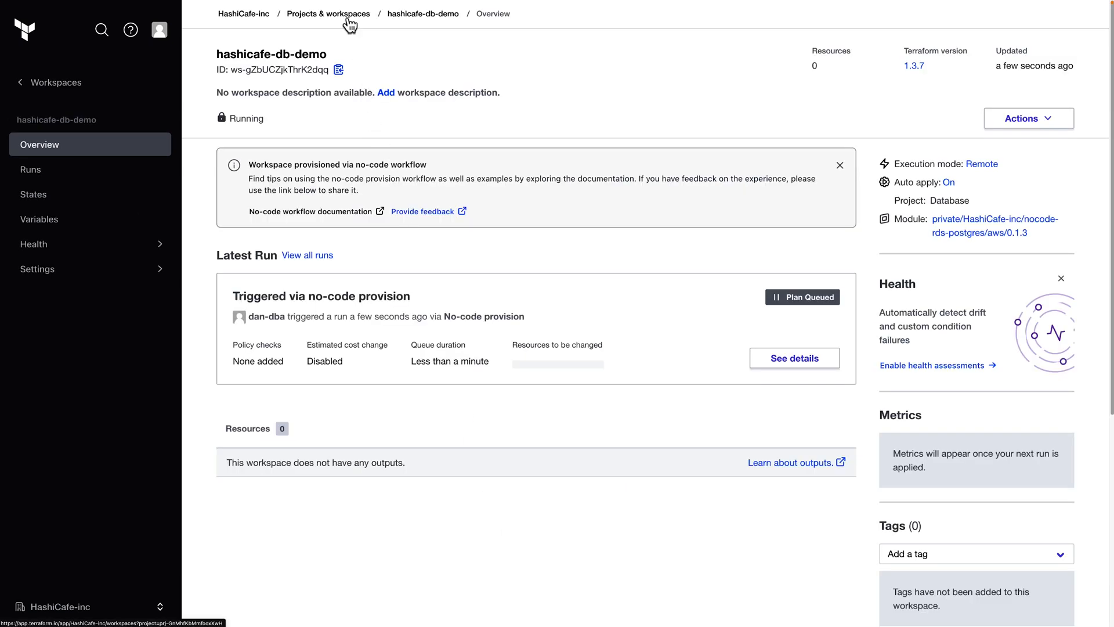
left_click(327, 13)
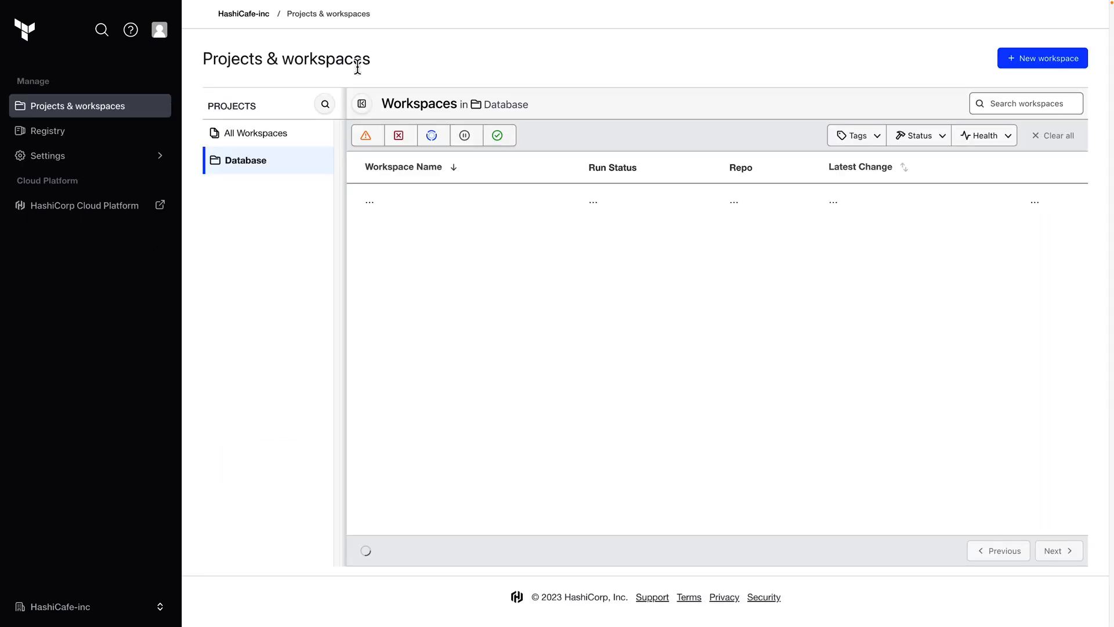